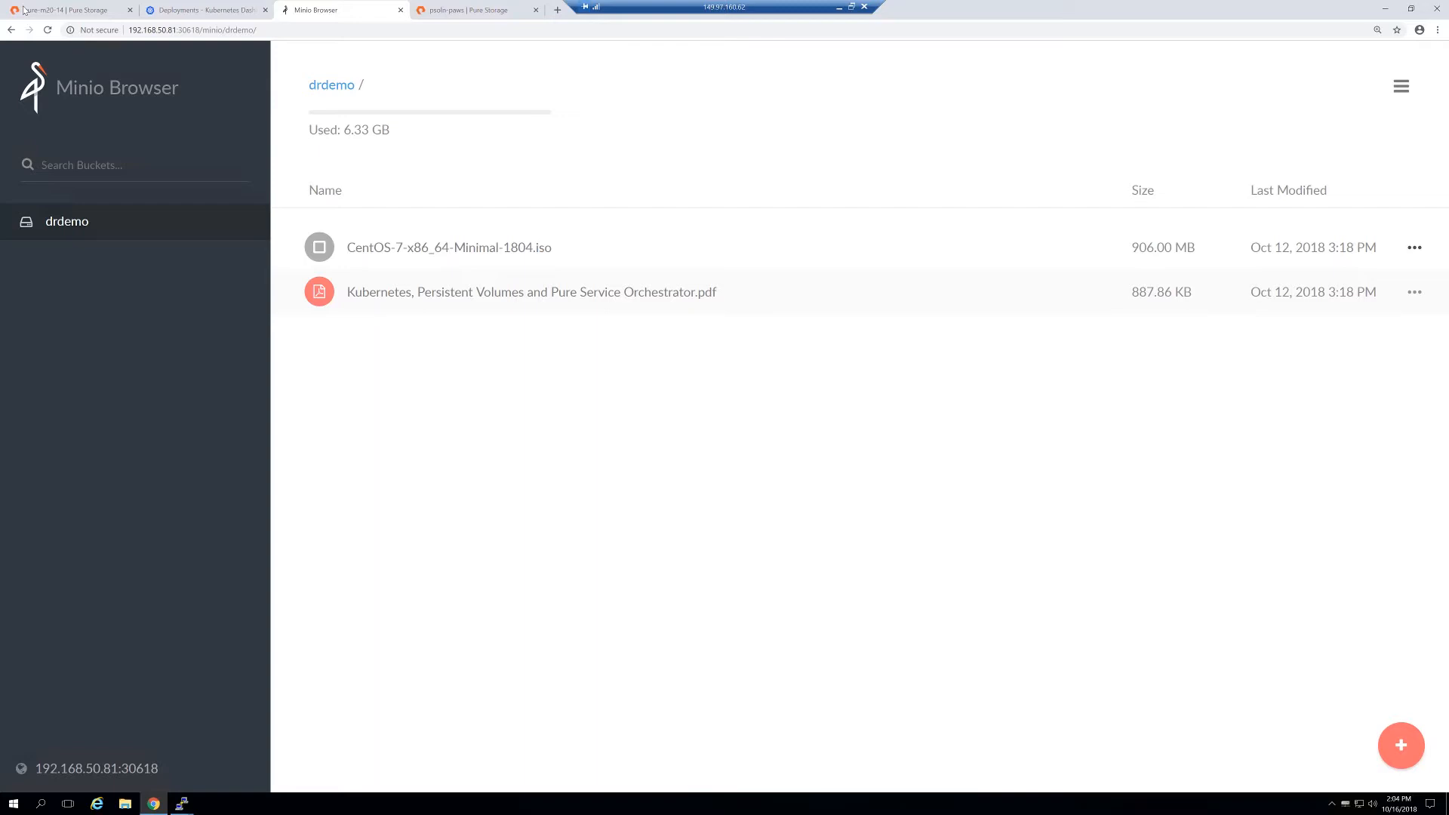
# Step: Show the FlashArray details page for volume k8s-pvc-005c908f-cc8f-11e8-906f-0050568cddf3
pyautogui.click(65, 9)
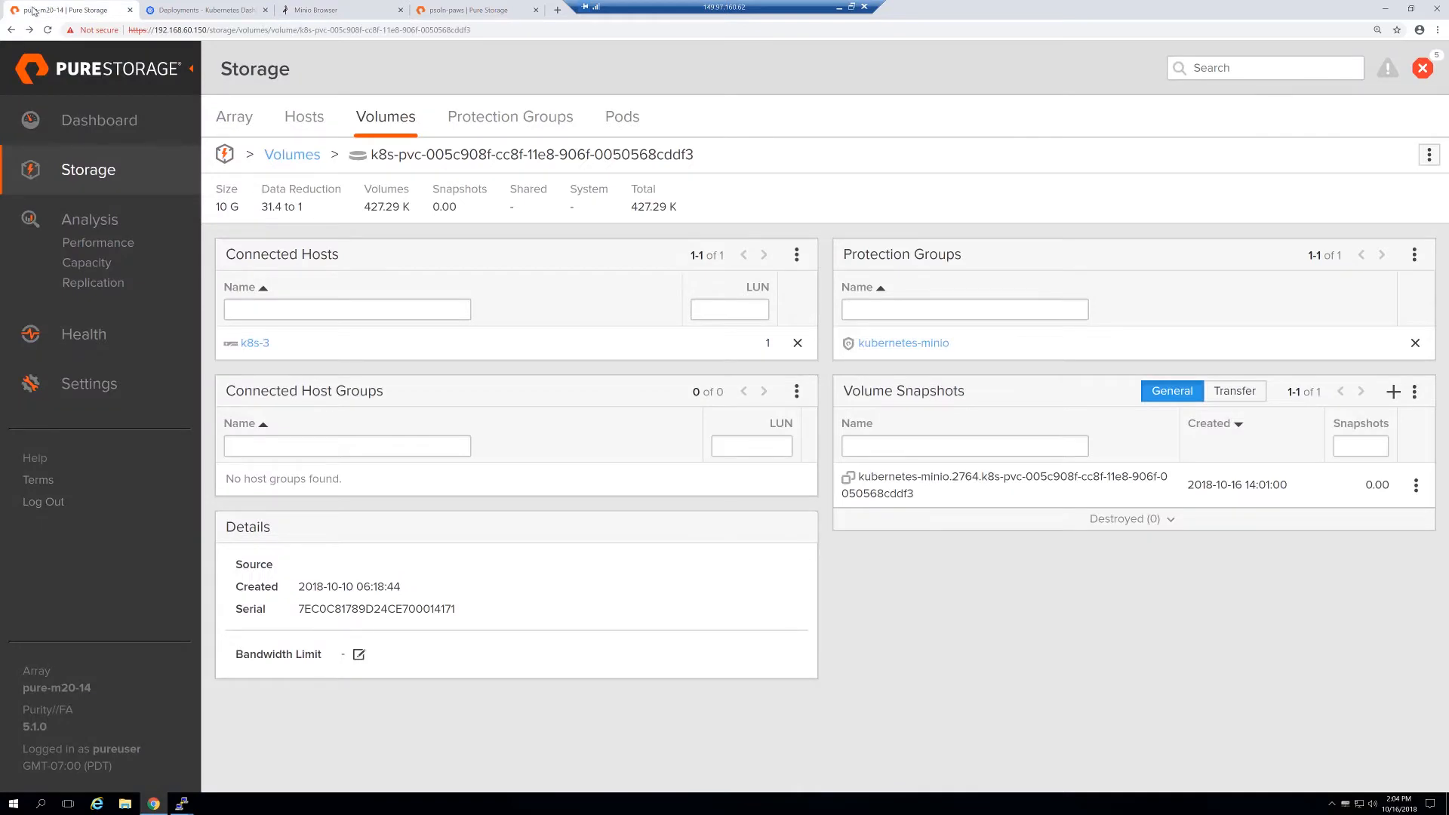
pyautogui.moveTo(361, 63)
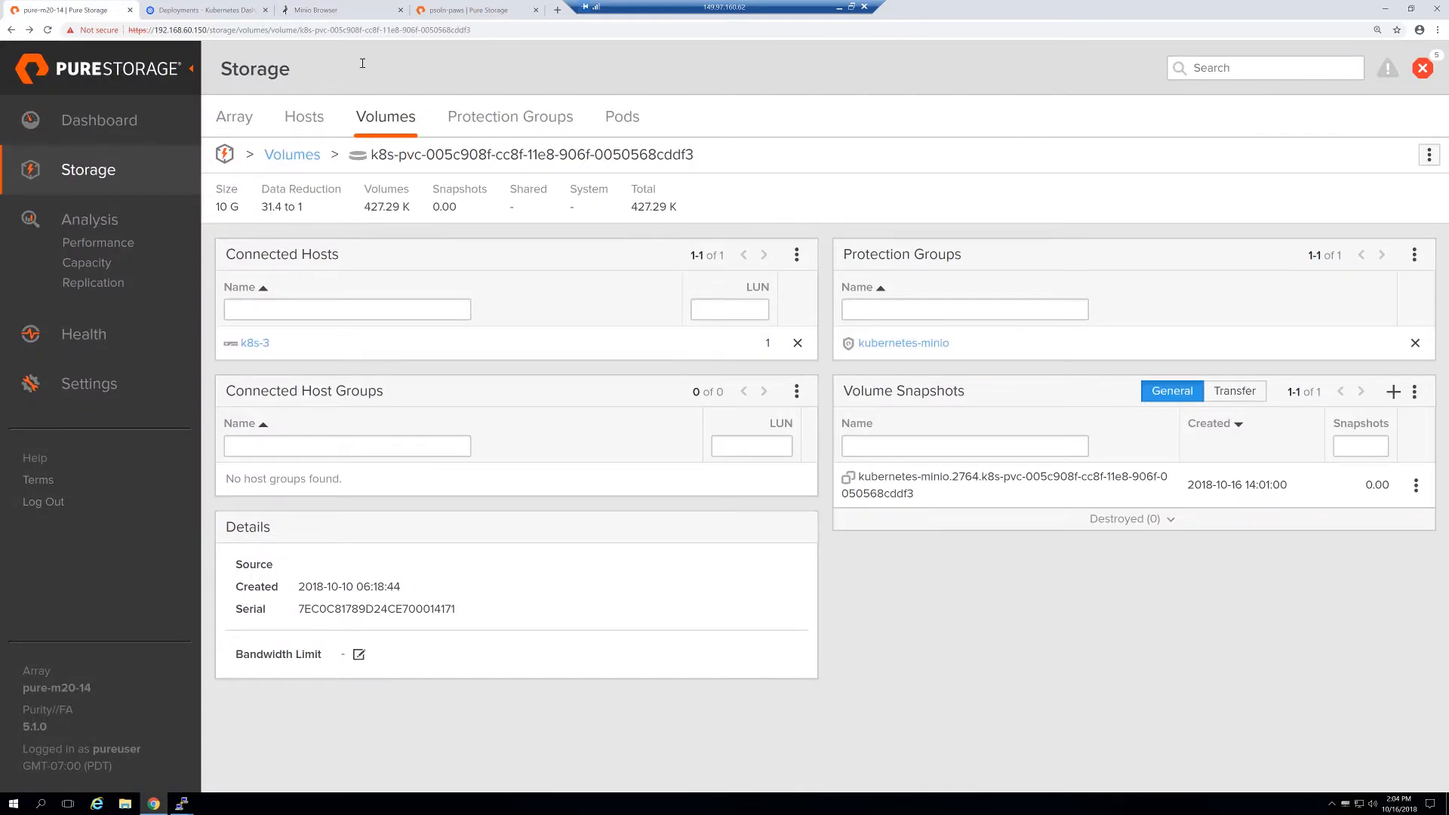
pyautogui.moveTo(903, 342)
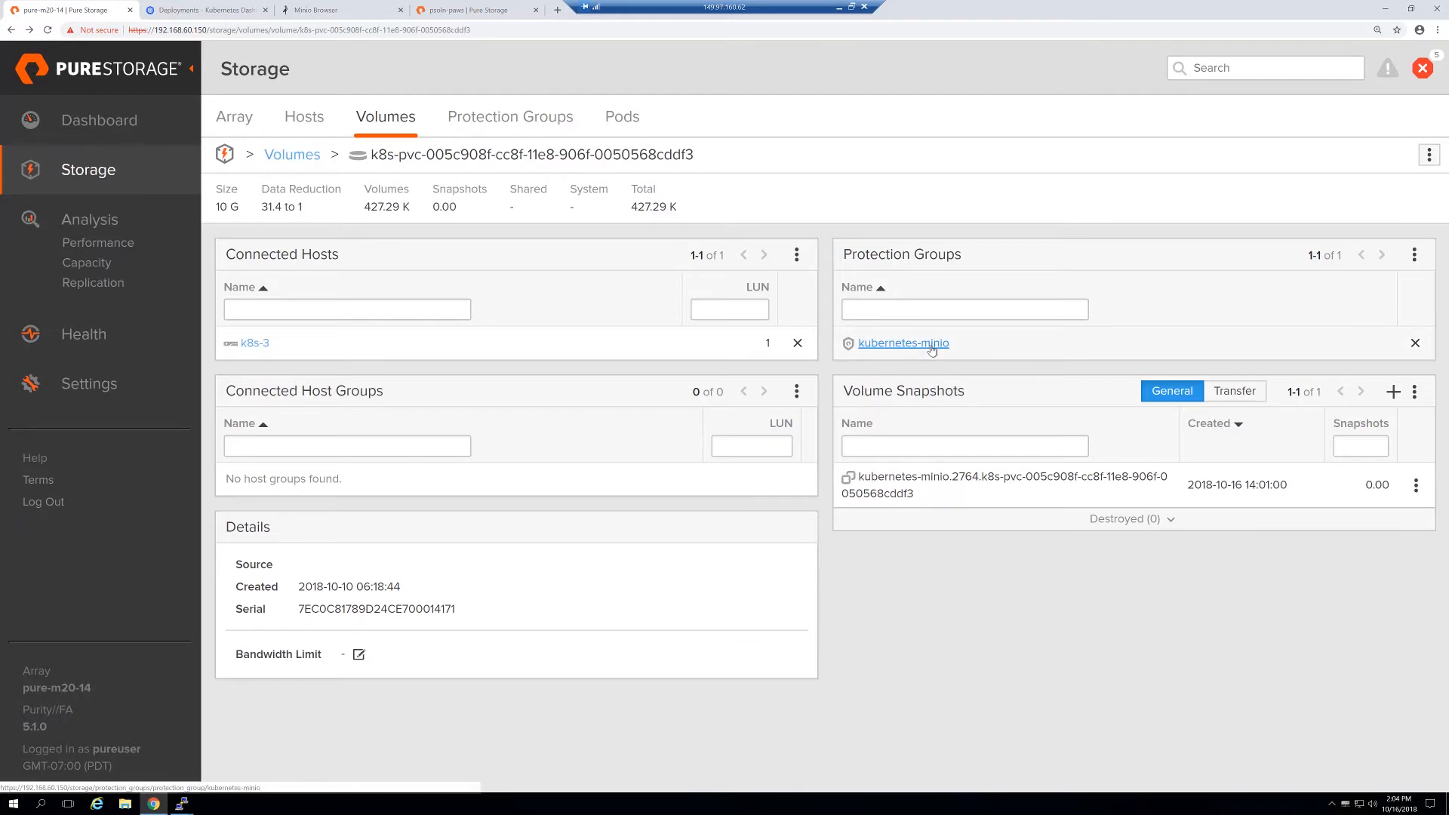
# Step: Open the kubernetes-minio protection group from the volume's Protection Groups panel
pyautogui.click(904, 343)
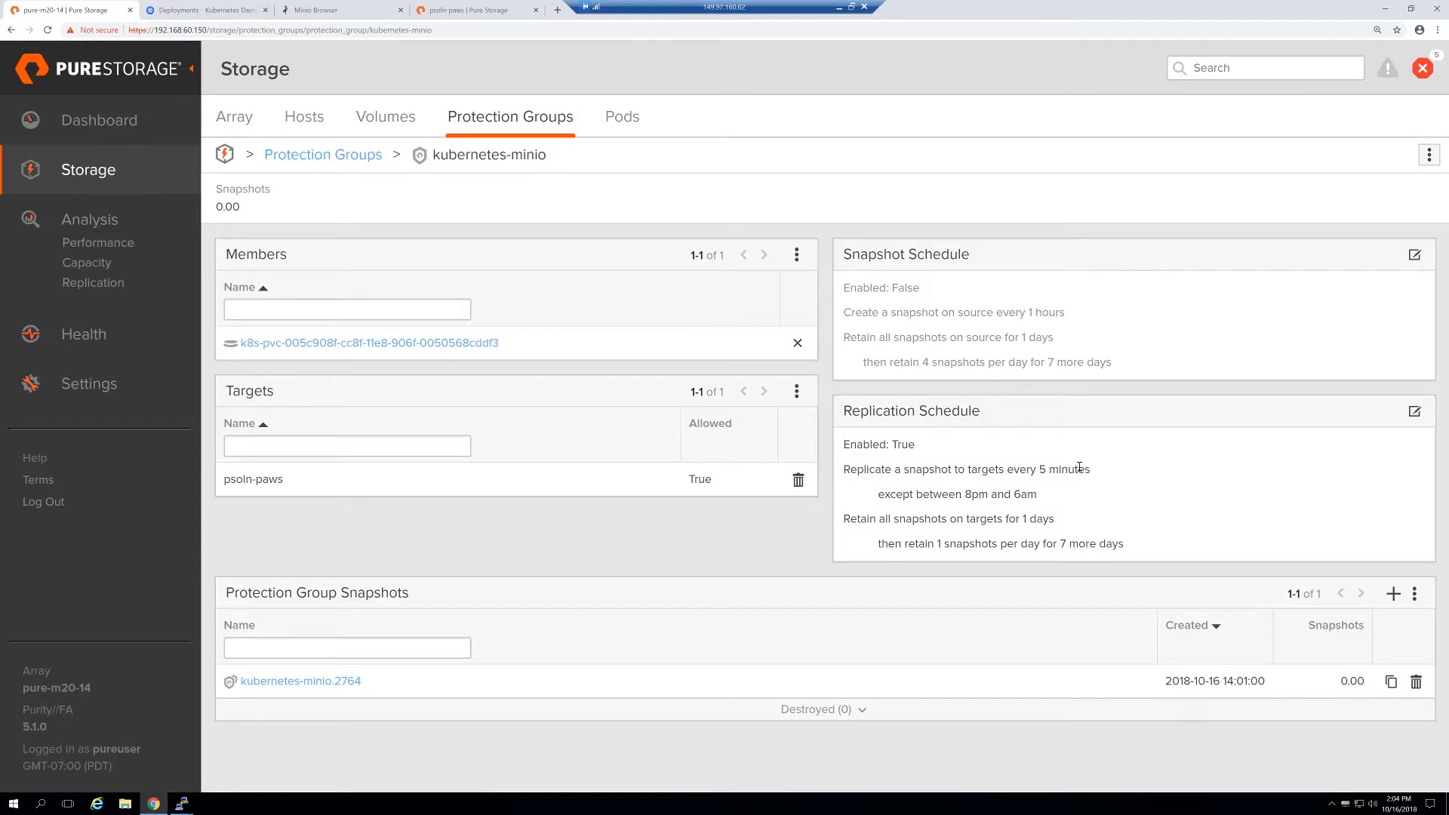
pyautogui.moveTo(300, 487)
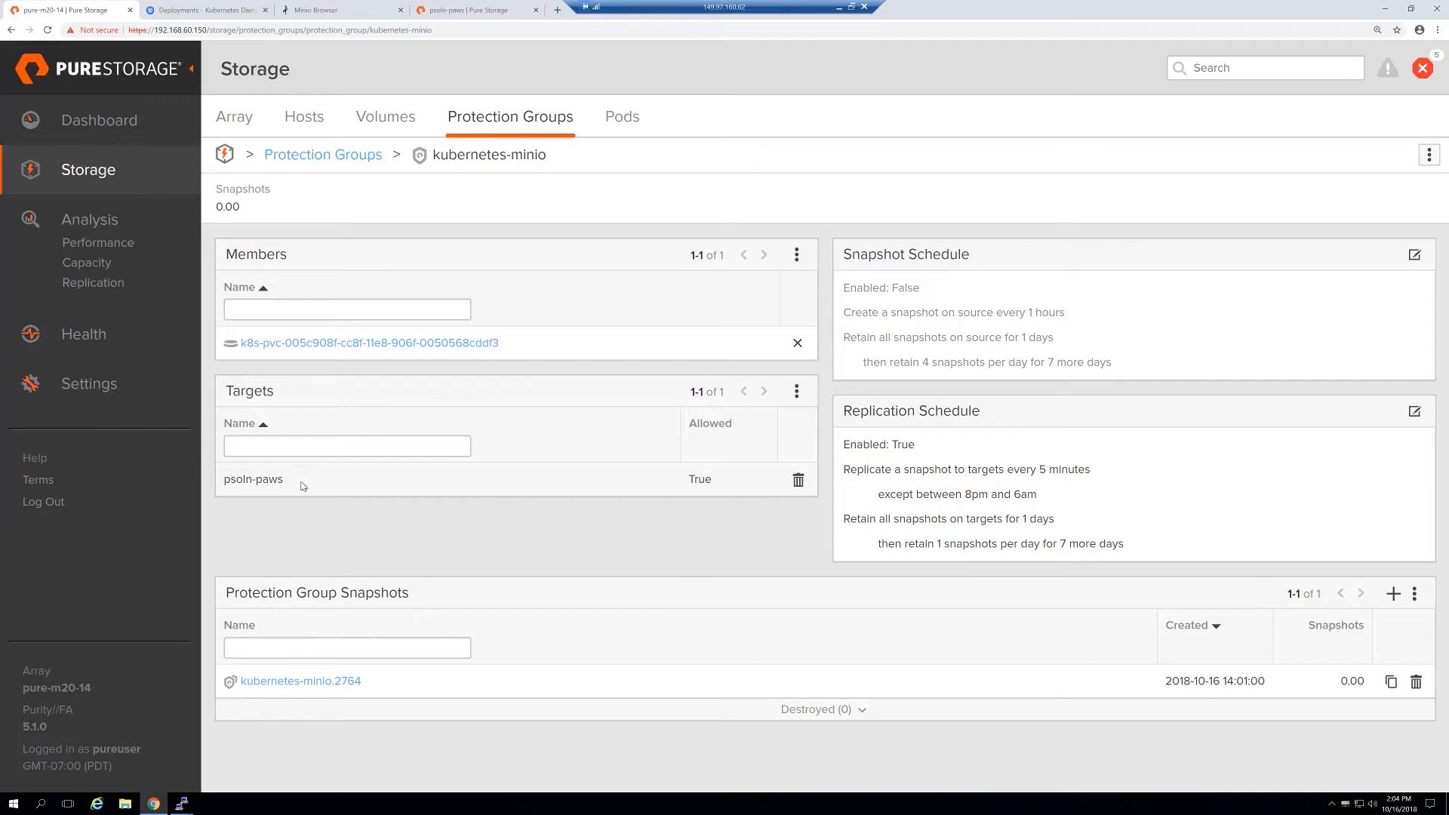
pyautogui.moveTo(271, 402)
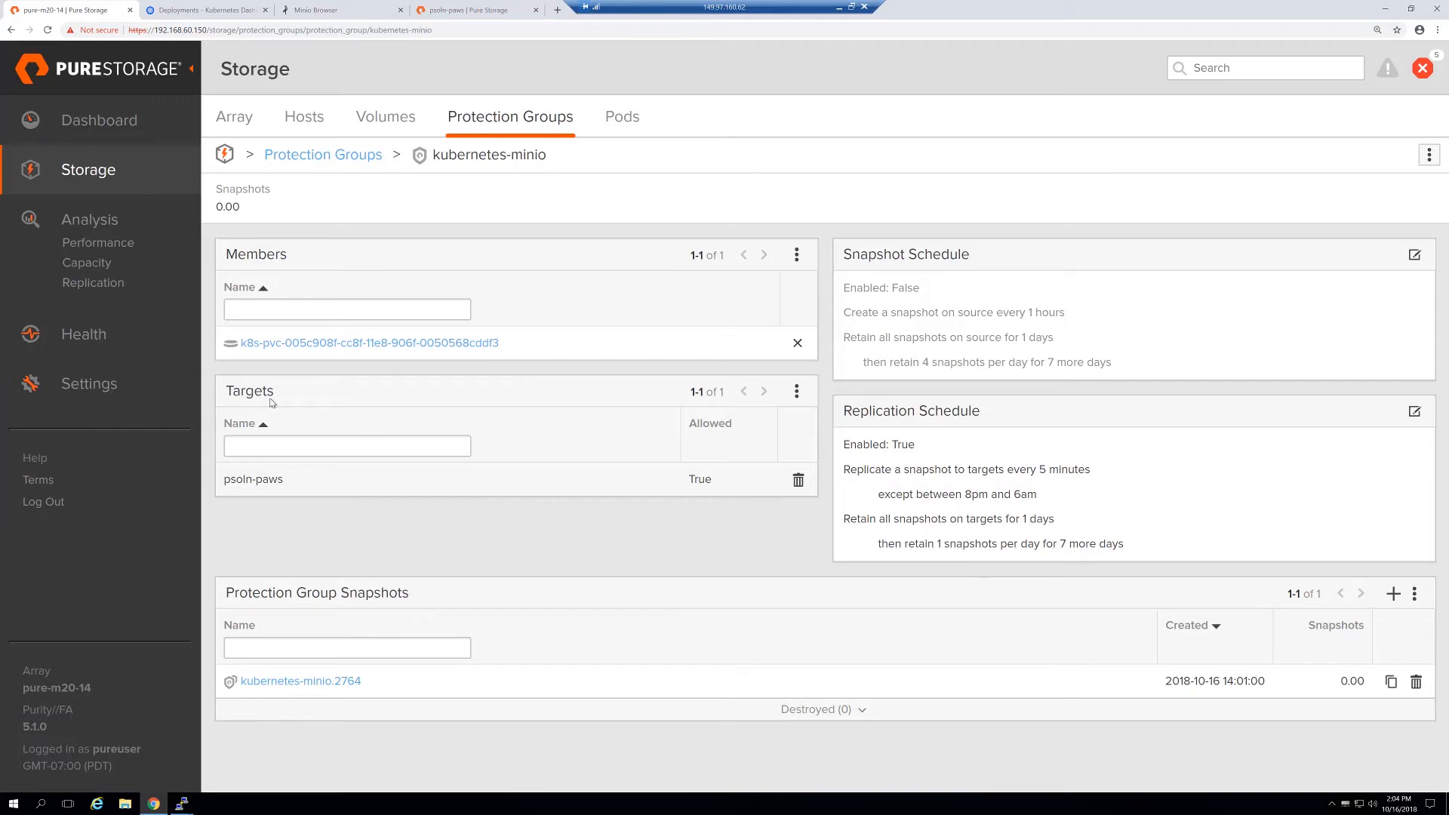
# Step: Upload NFS Server.vhdx (5.41 GB) into the drdemo bucket as its third object
pyautogui.click(340, 10)
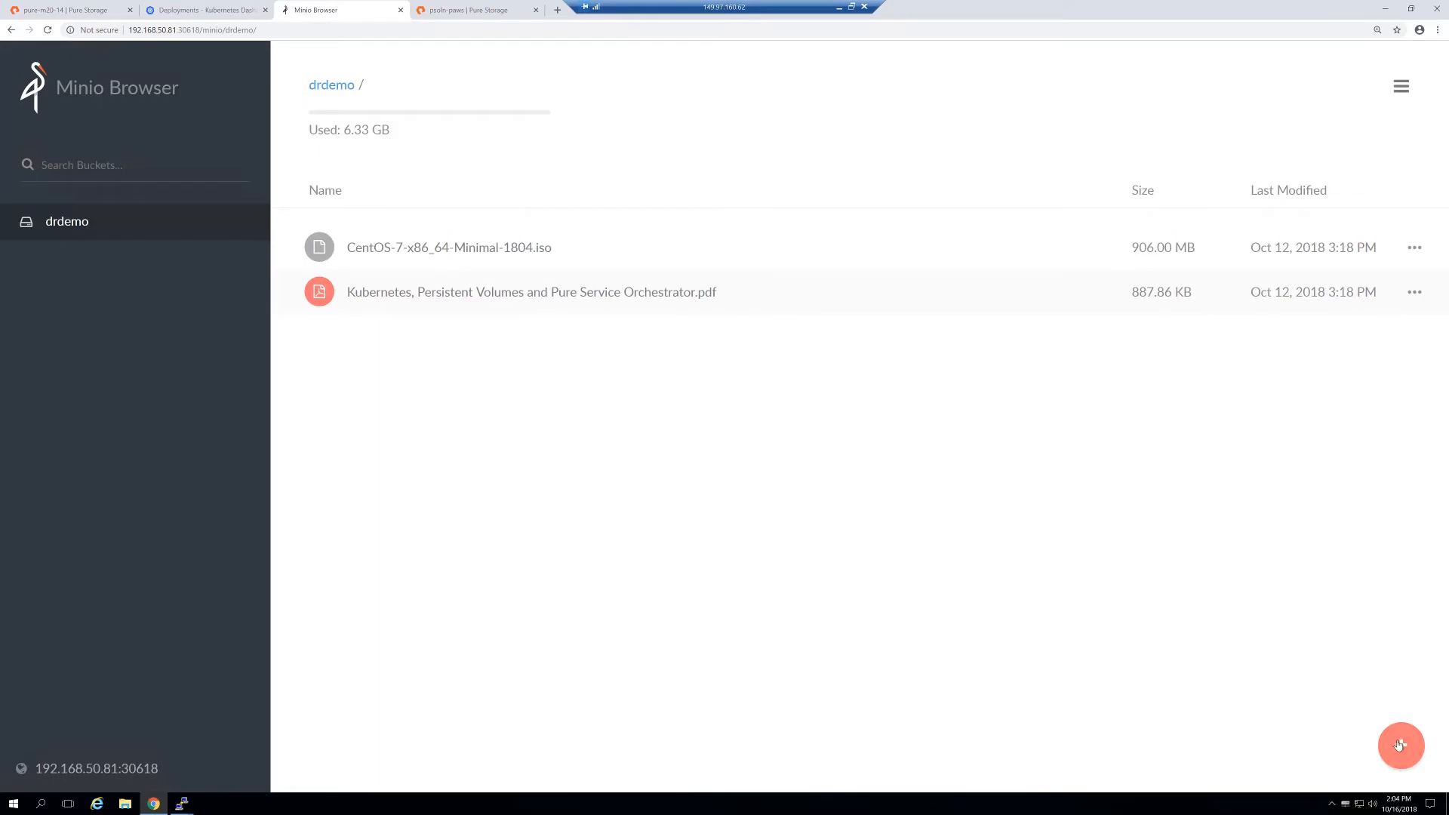
pyautogui.click(1399, 745)
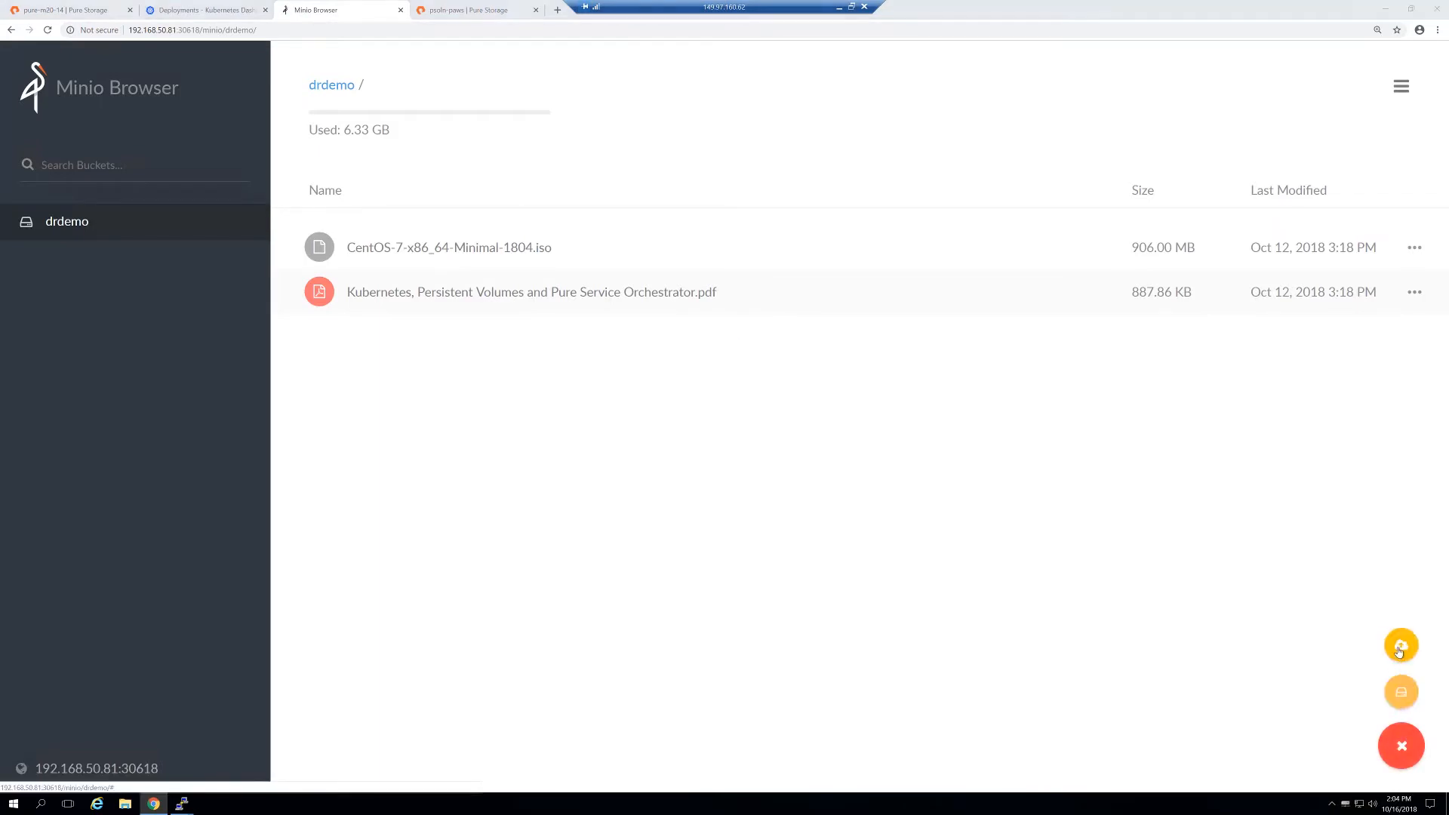
pyautogui.click(1400, 645)
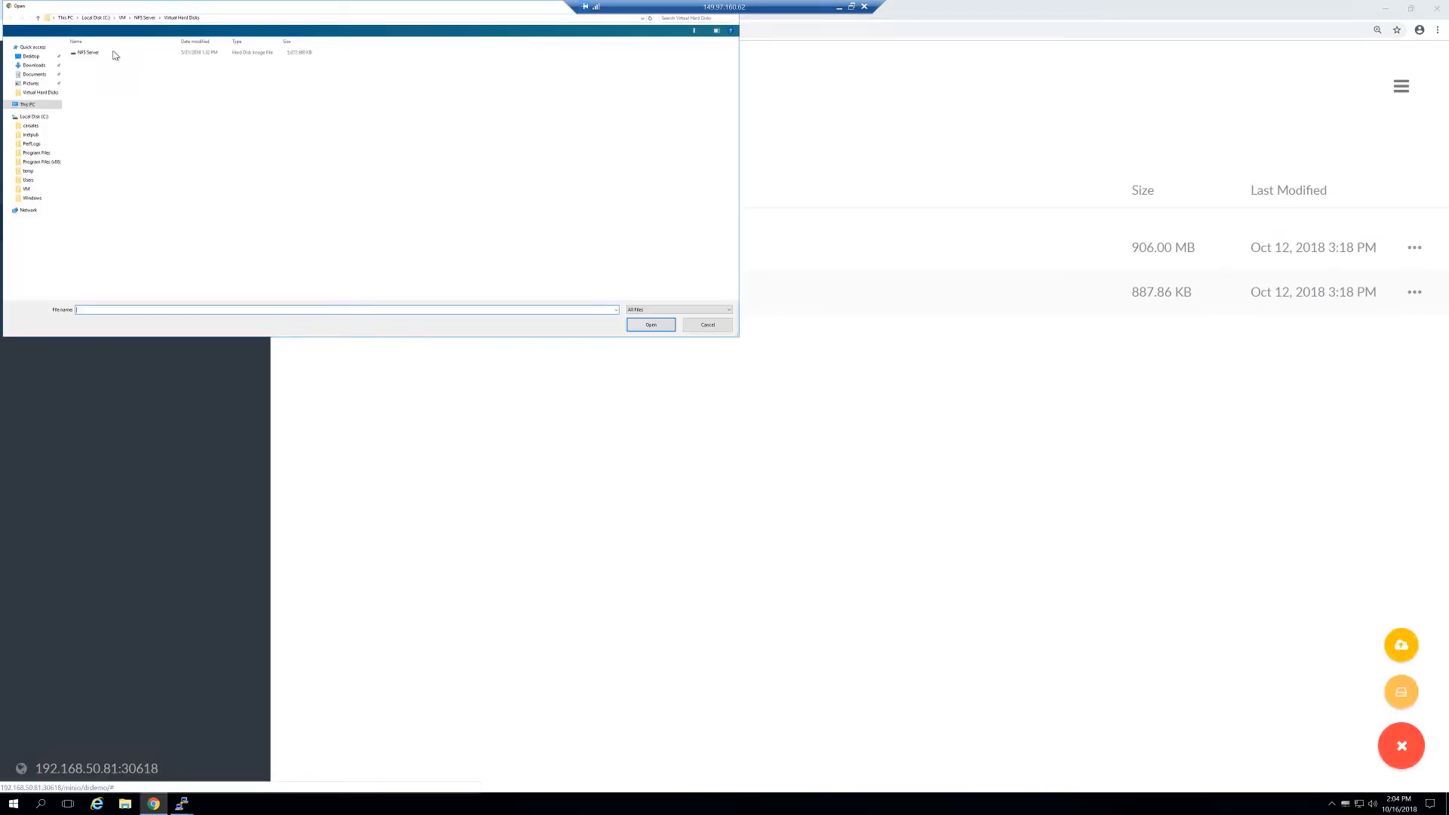
pyautogui.click(86, 53)
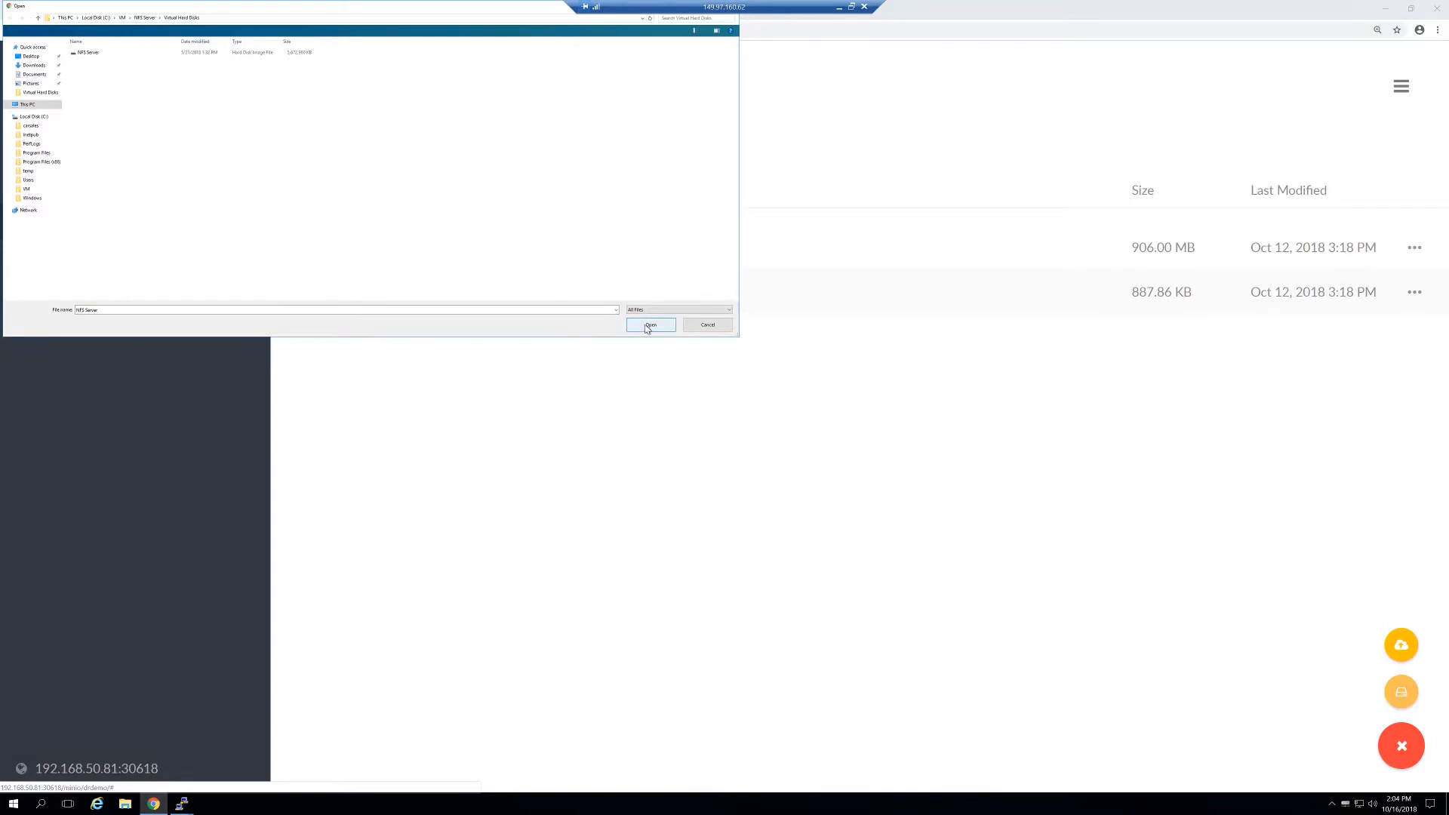
pyautogui.click(649, 325)
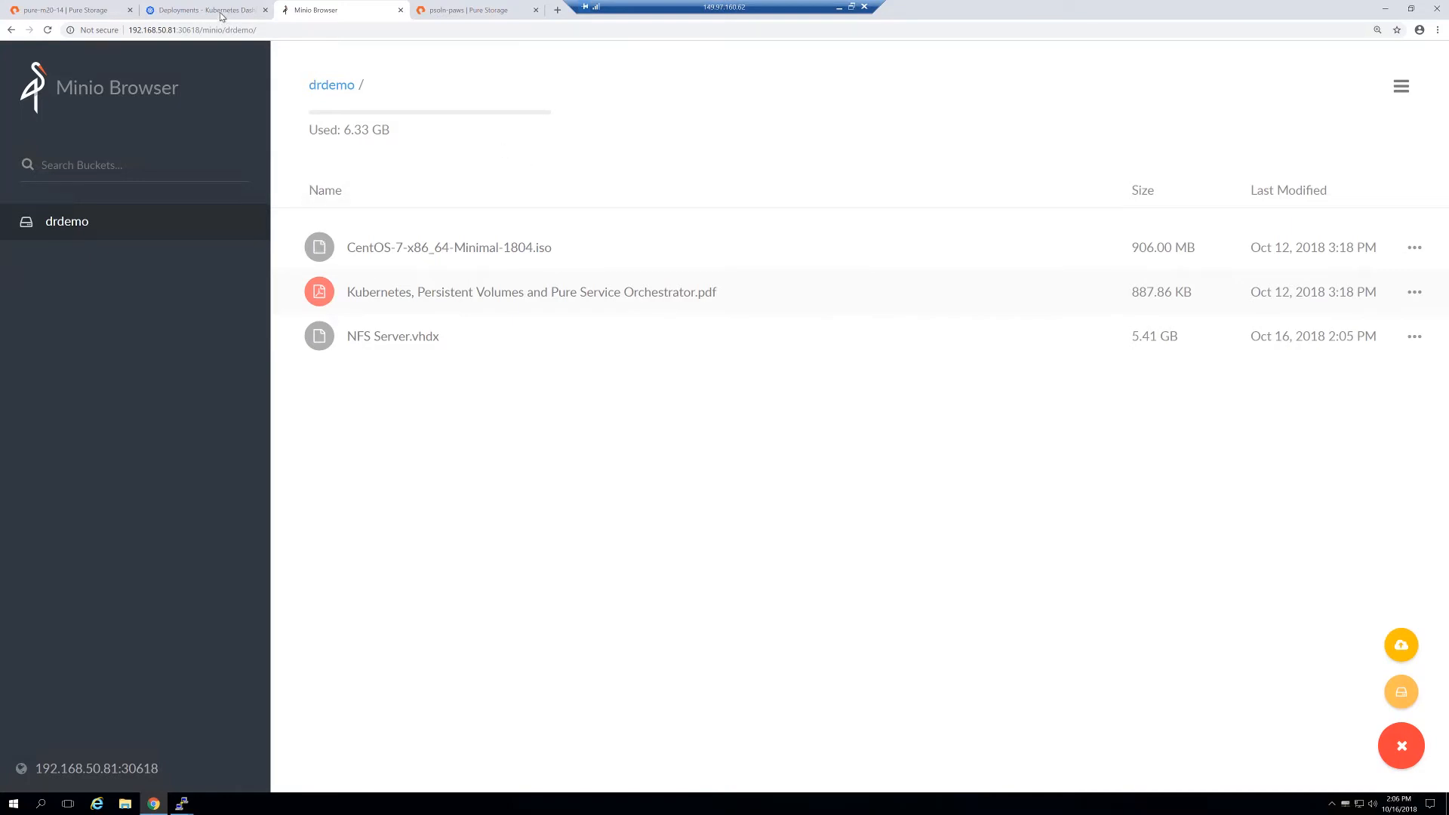
pyautogui.moveTo(218, 16)
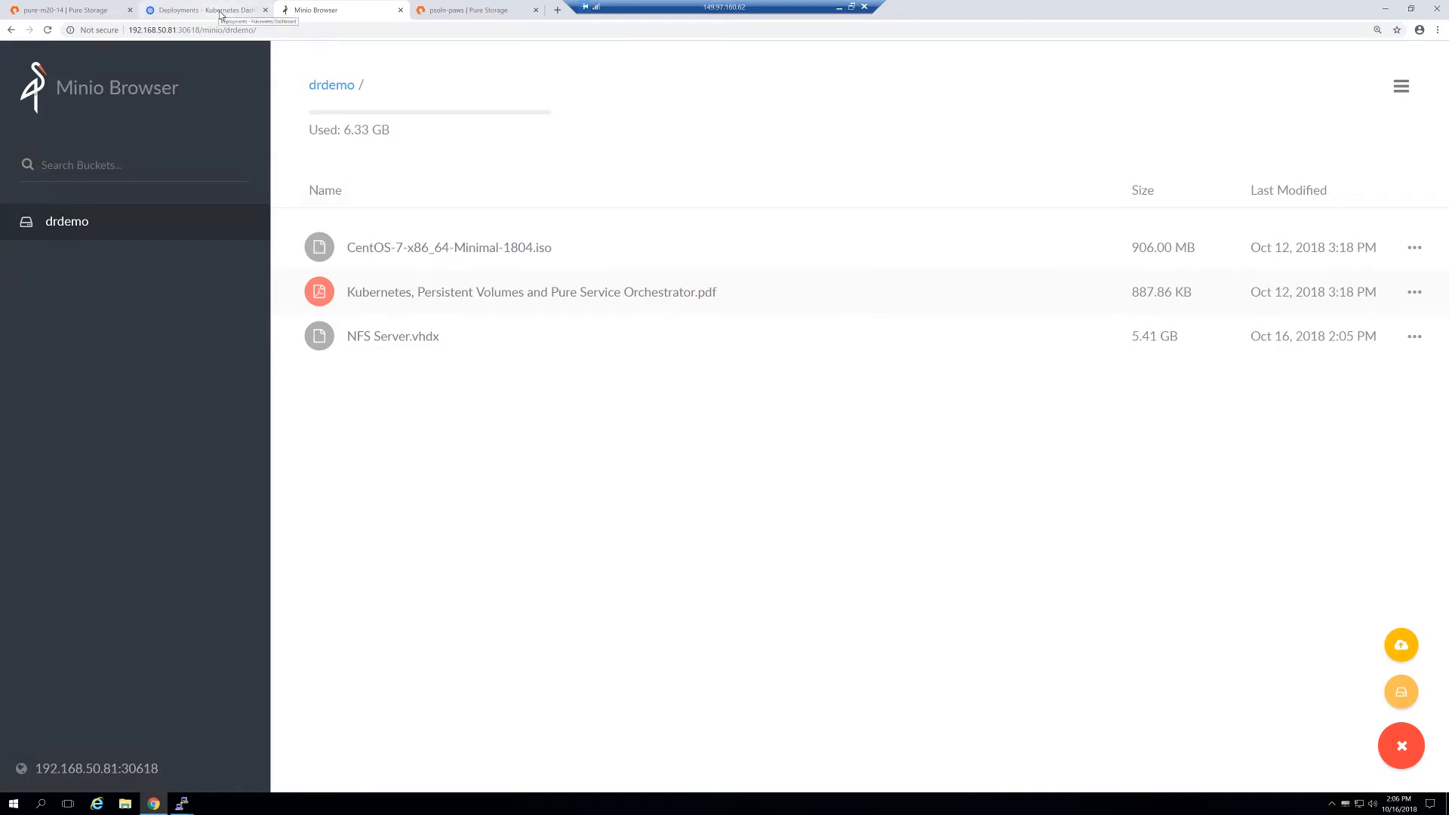
# Step: Delete minio-deployment from the default namespace's deployments list and confirm
pyautogui.click(205, 9)
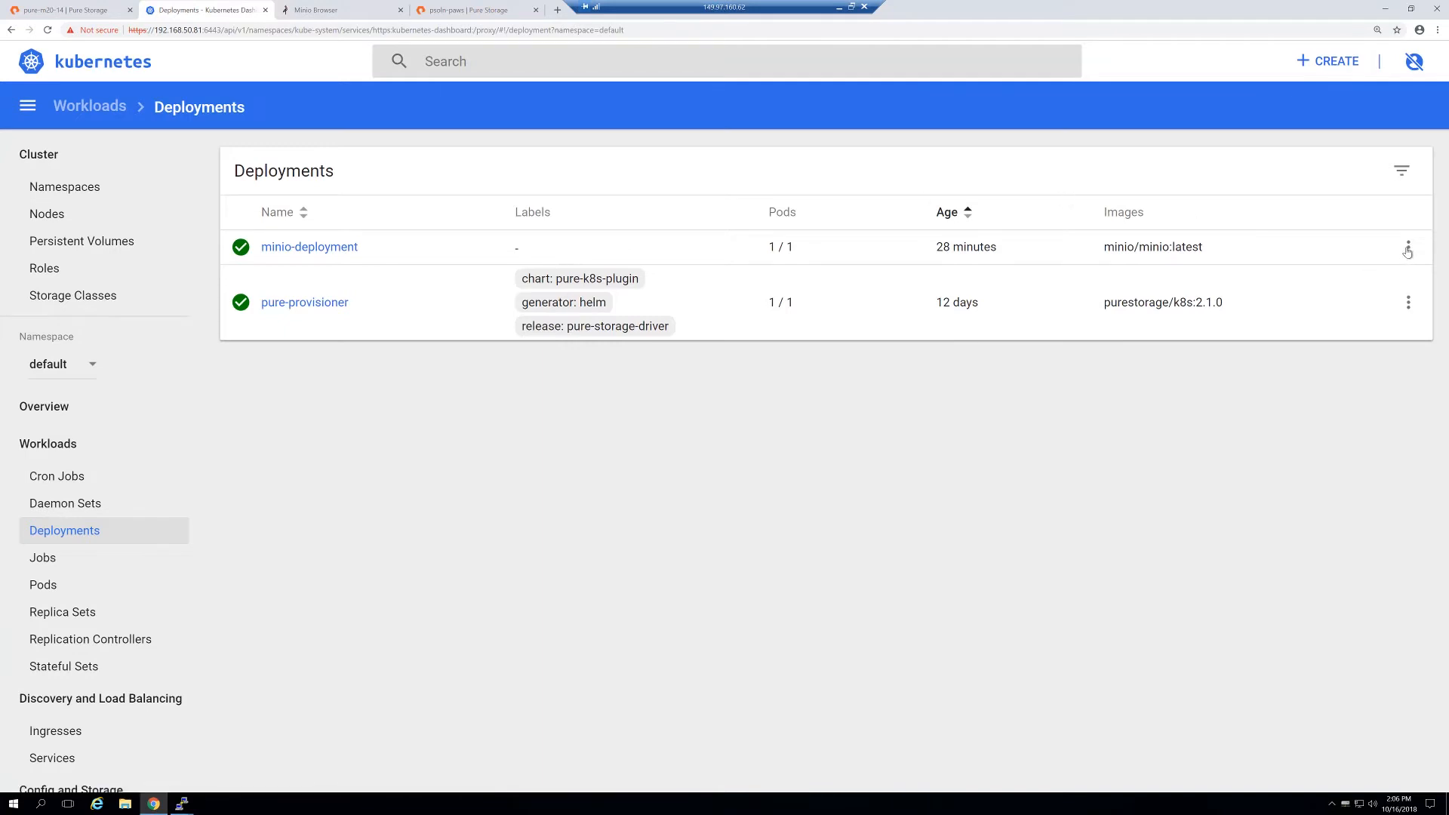
pyautogui.rightClick(1407, 247)
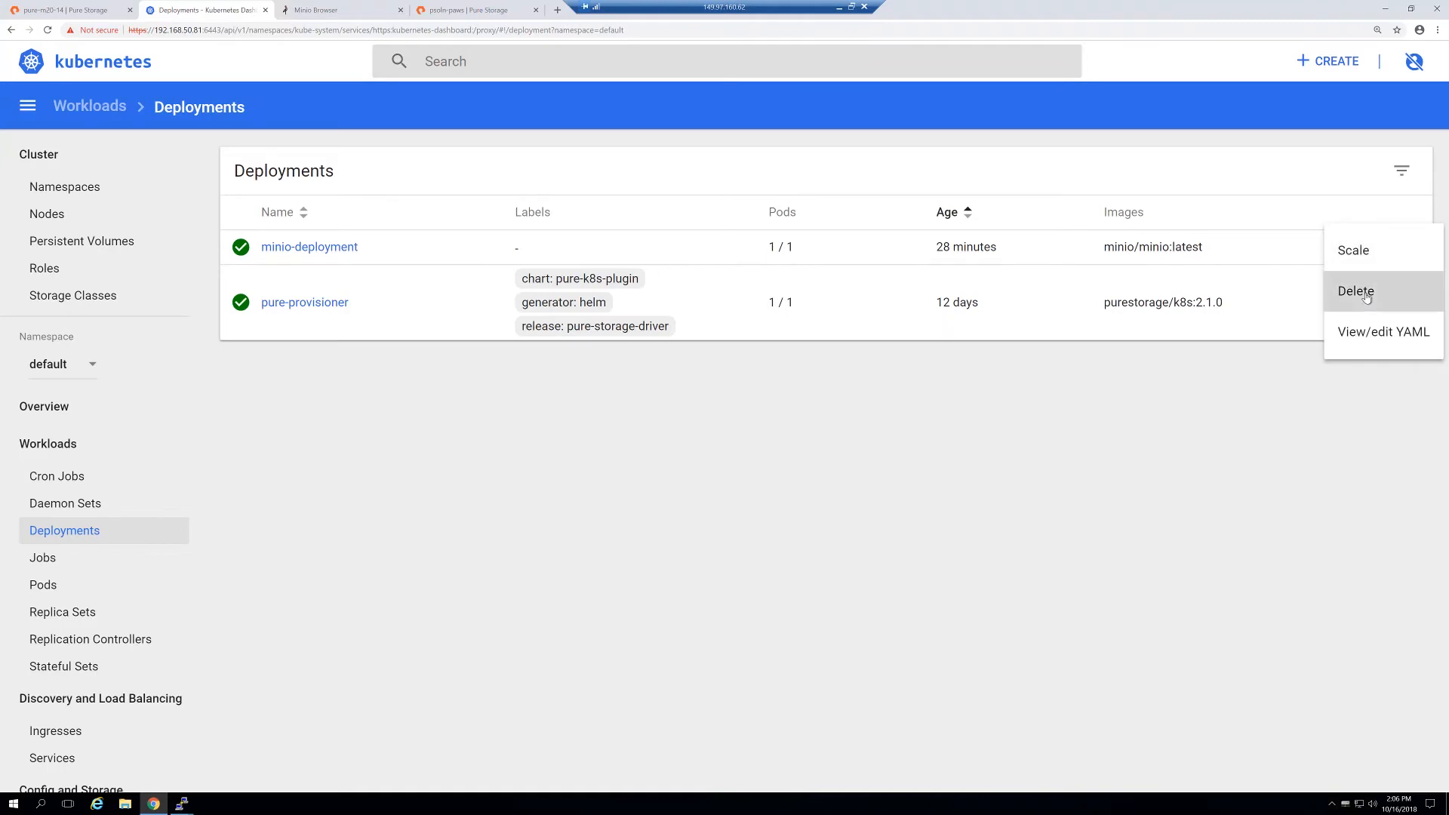
pyautogui.click(1354, 292)
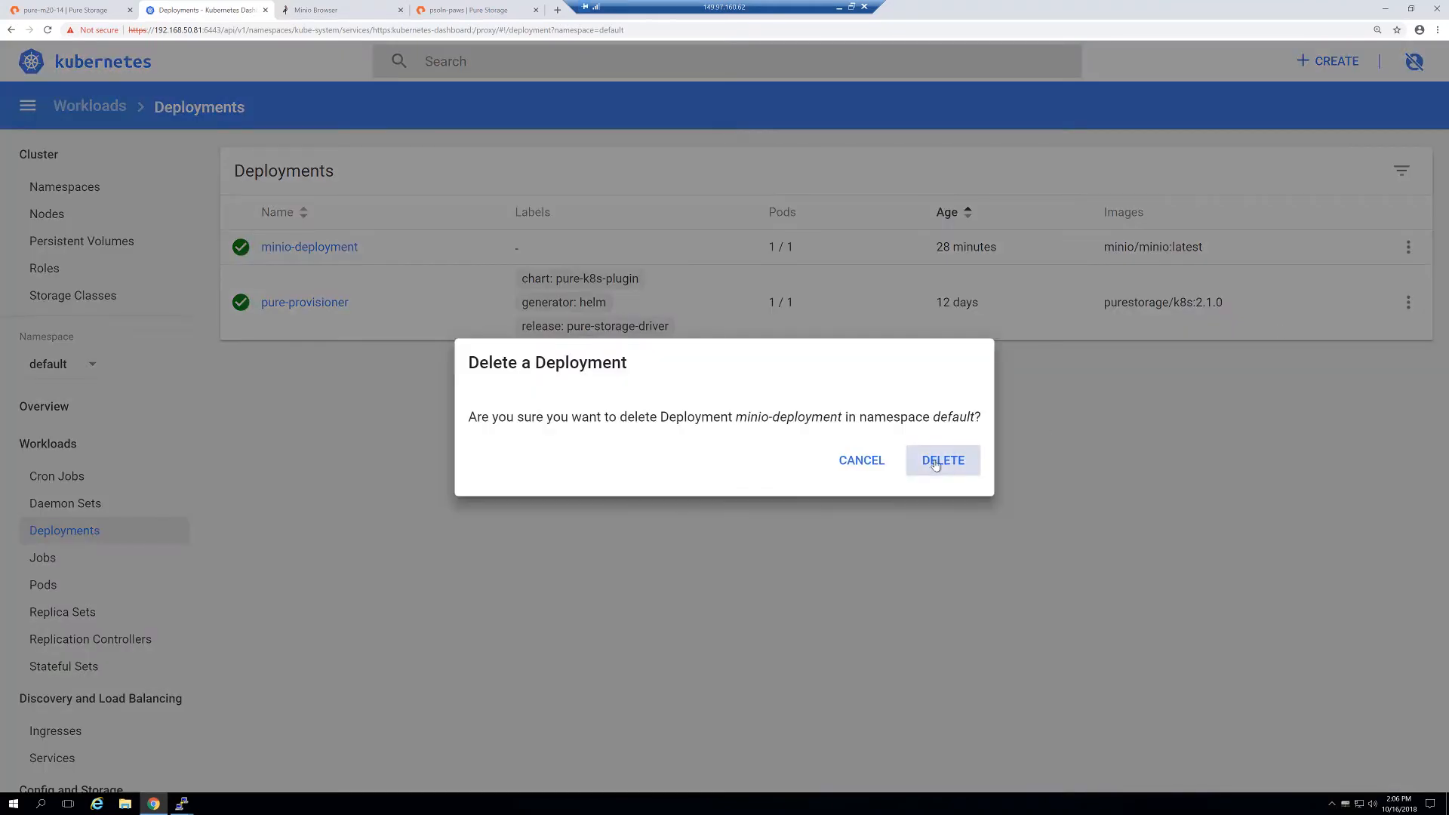
pyautogui.click(941, 460)
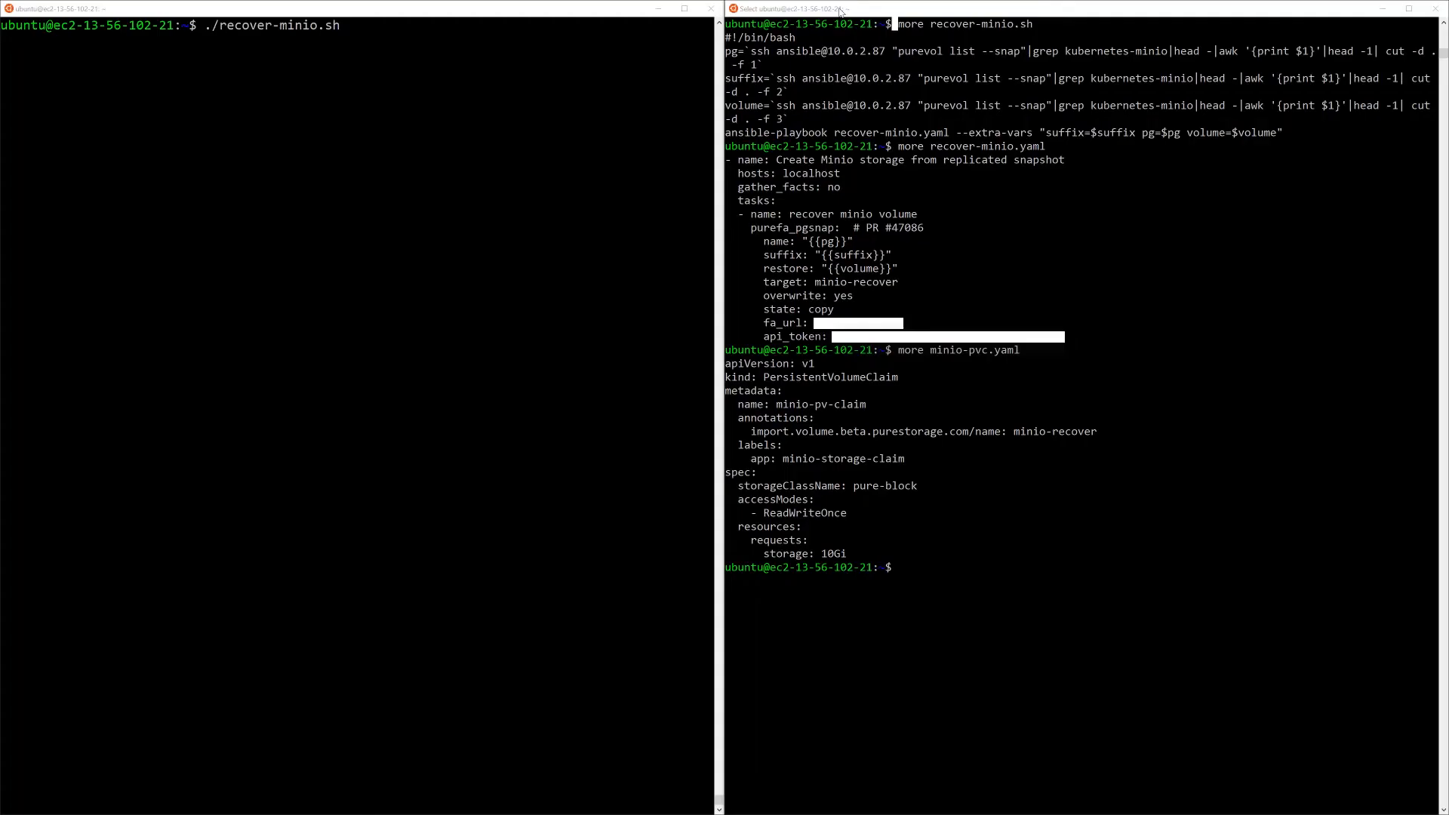
pyautogui.moveTo(964, 37)
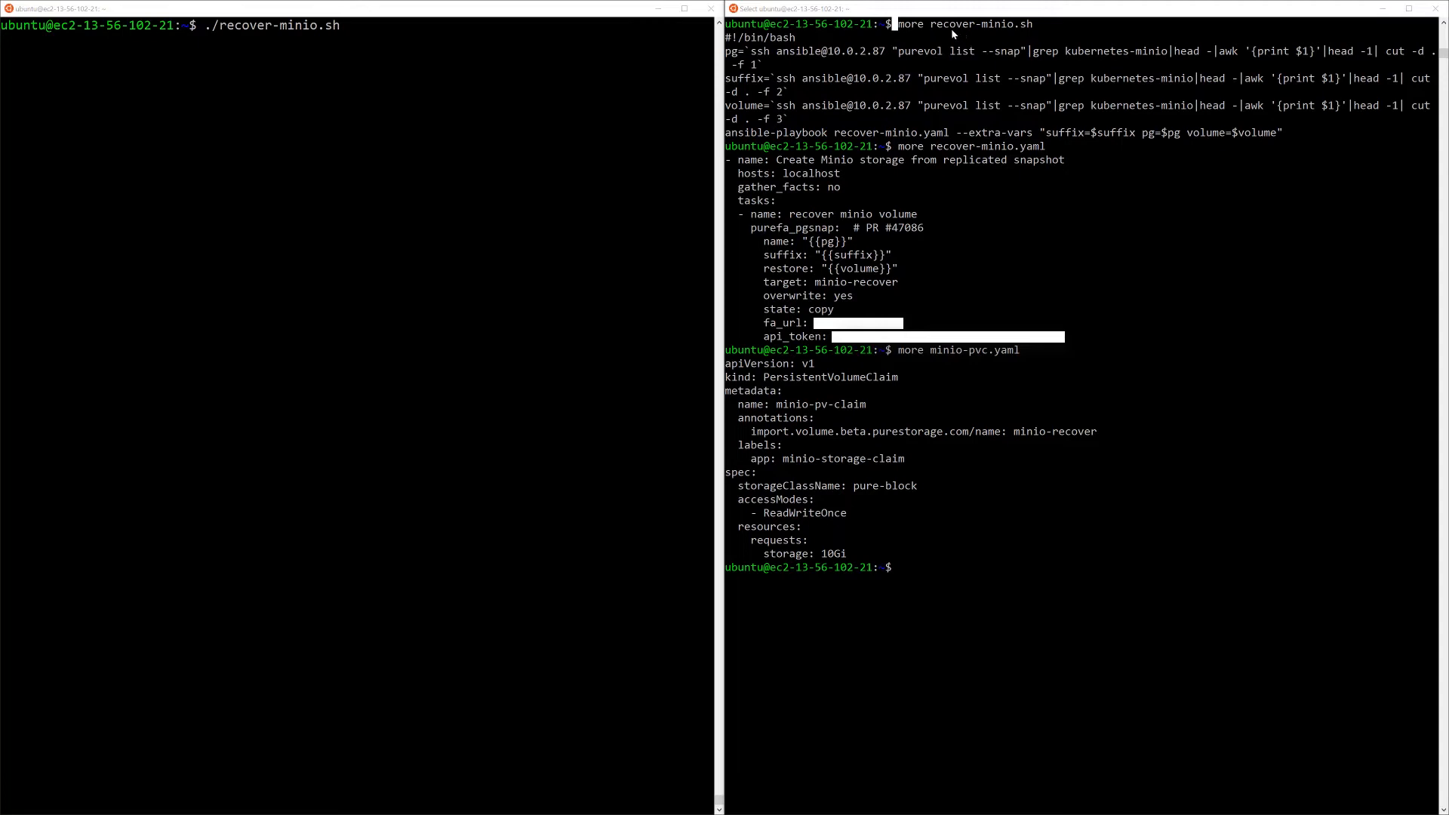
pyautogui.moveTo(929, 30)
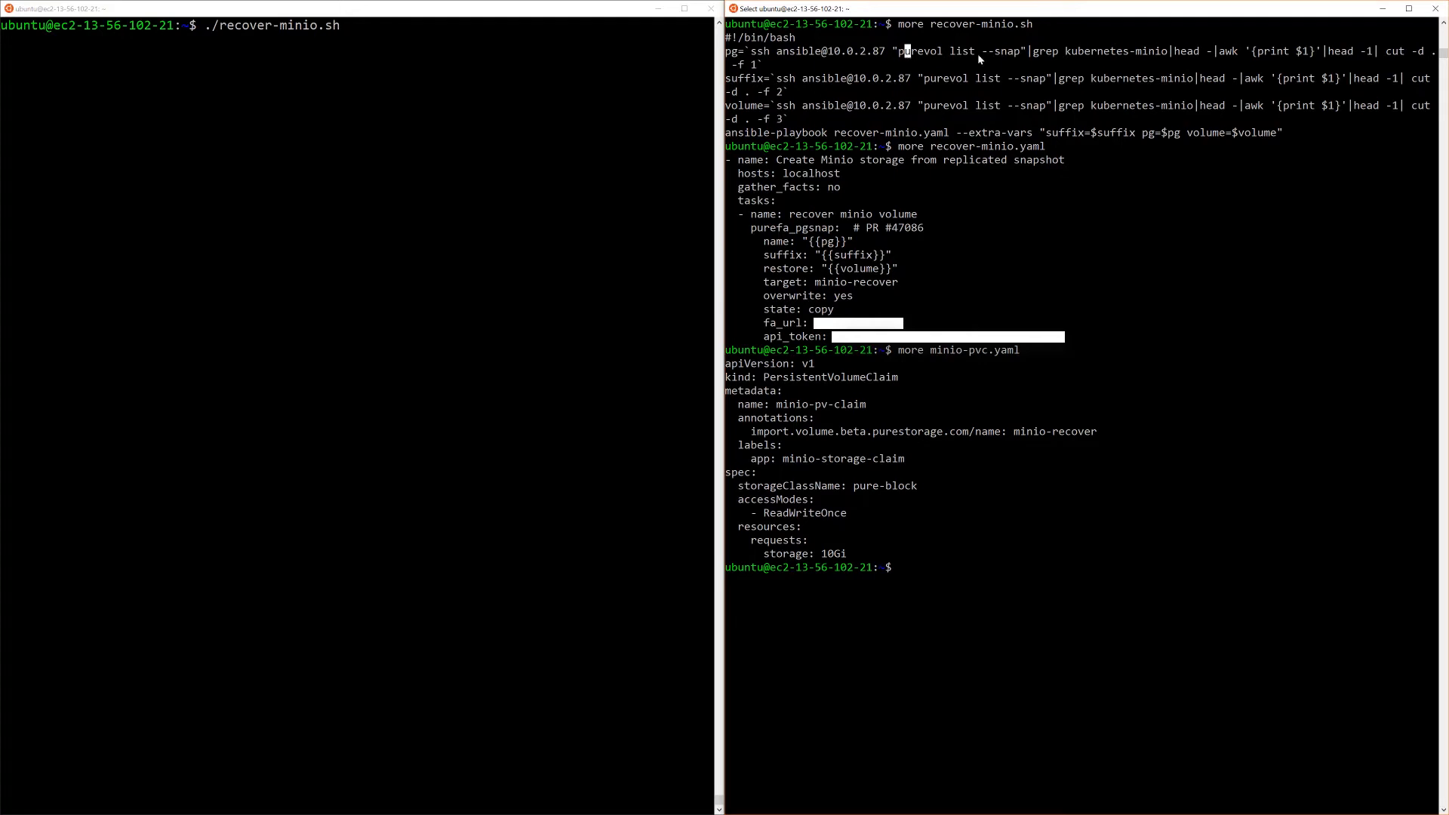
pyautogui.moveTo(1067, 57)
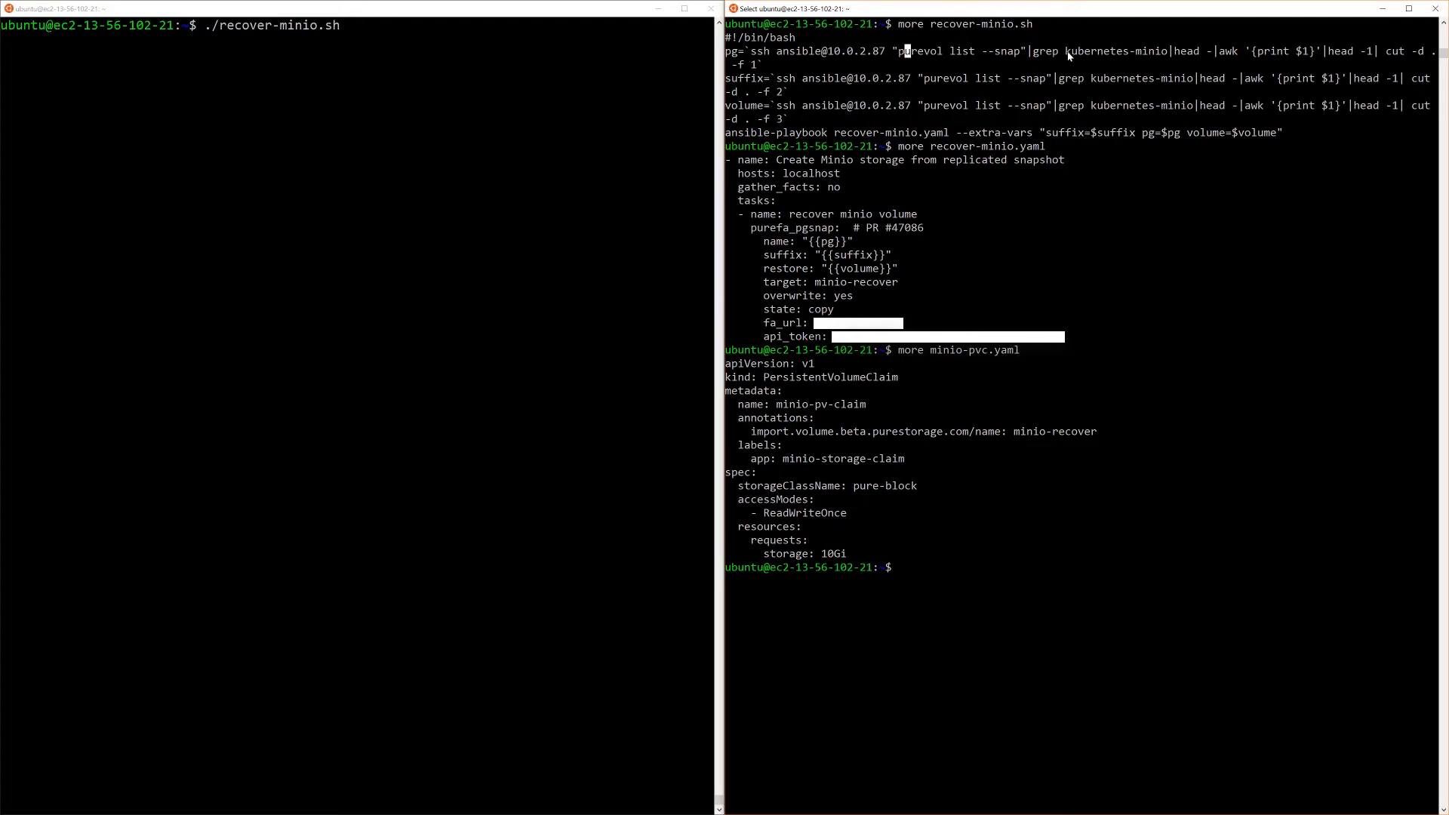
pyautogui.moveTo(1101, 90)
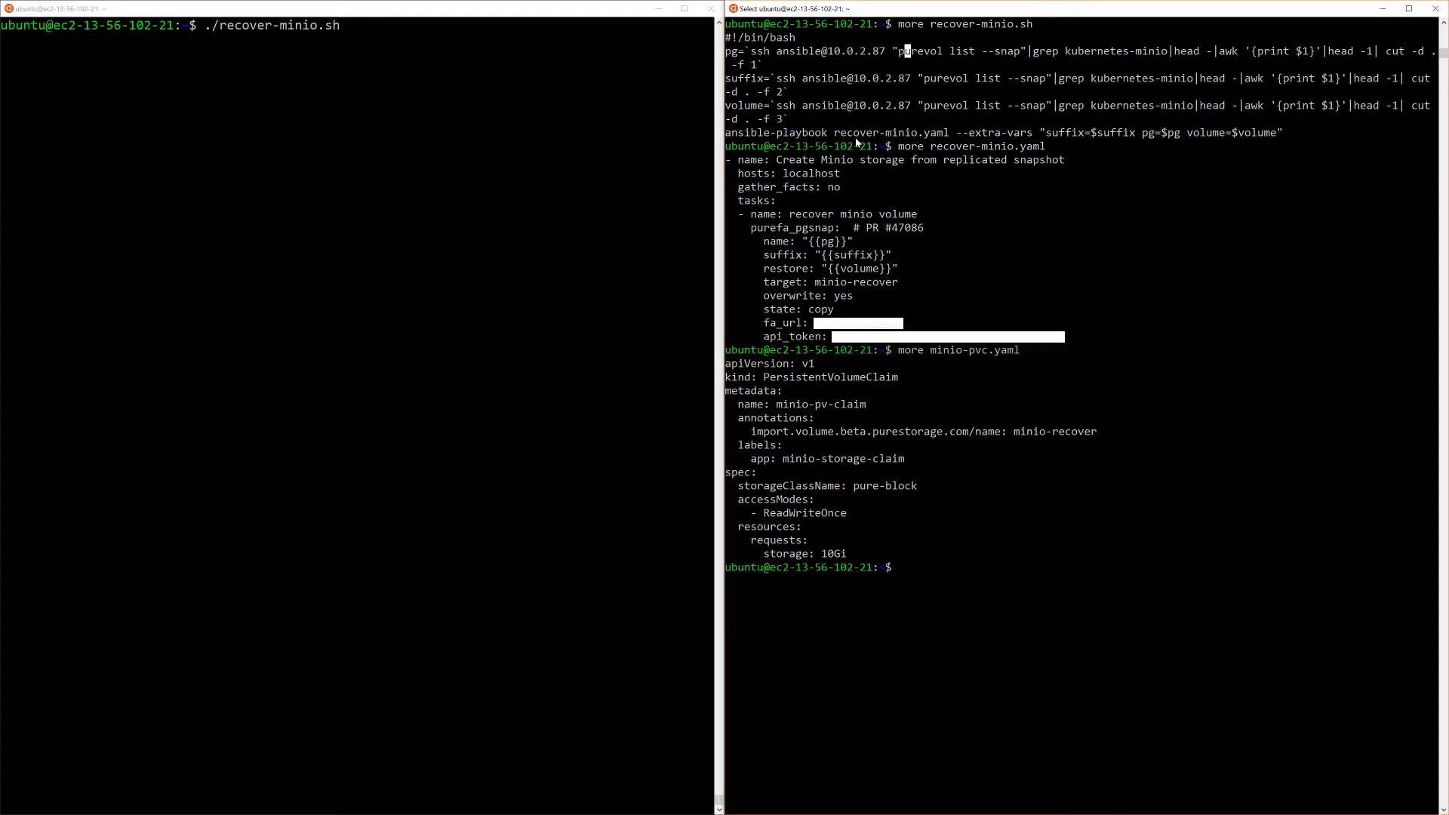
pyautogui.moveTo(861, 169)
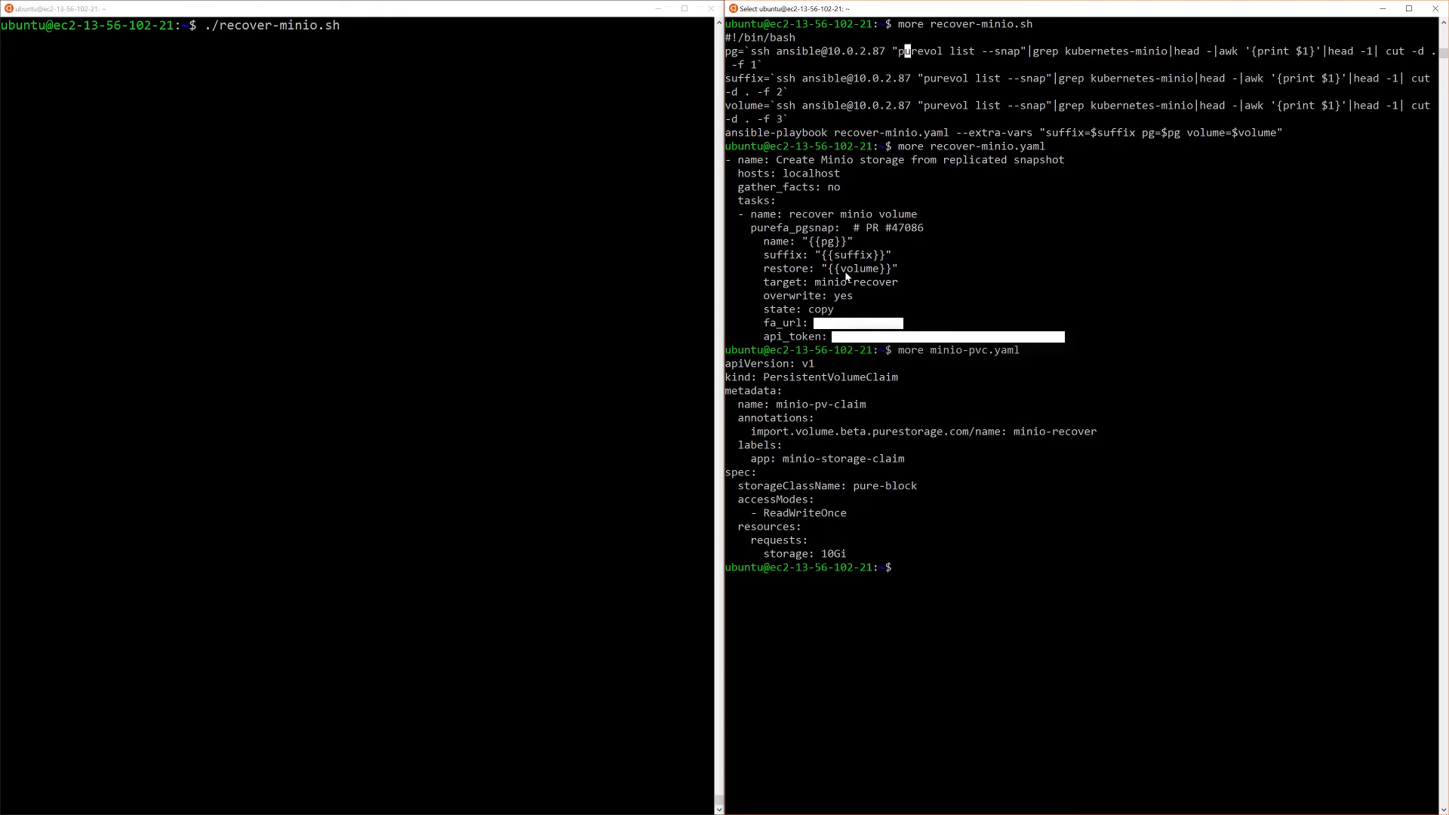
pyautogui.moveTo(845, 285)
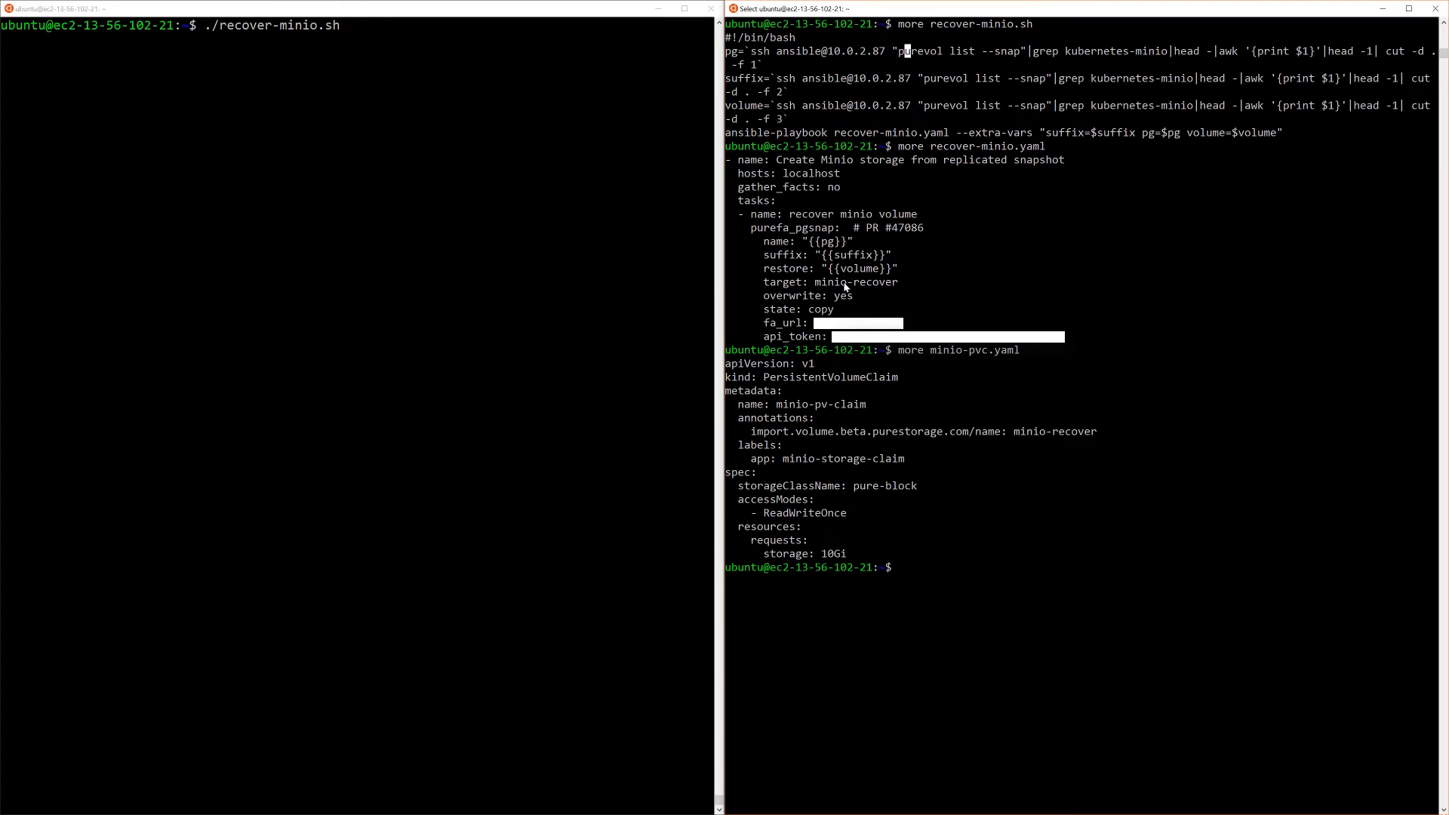
pyautogui.moveTo(842, 285)
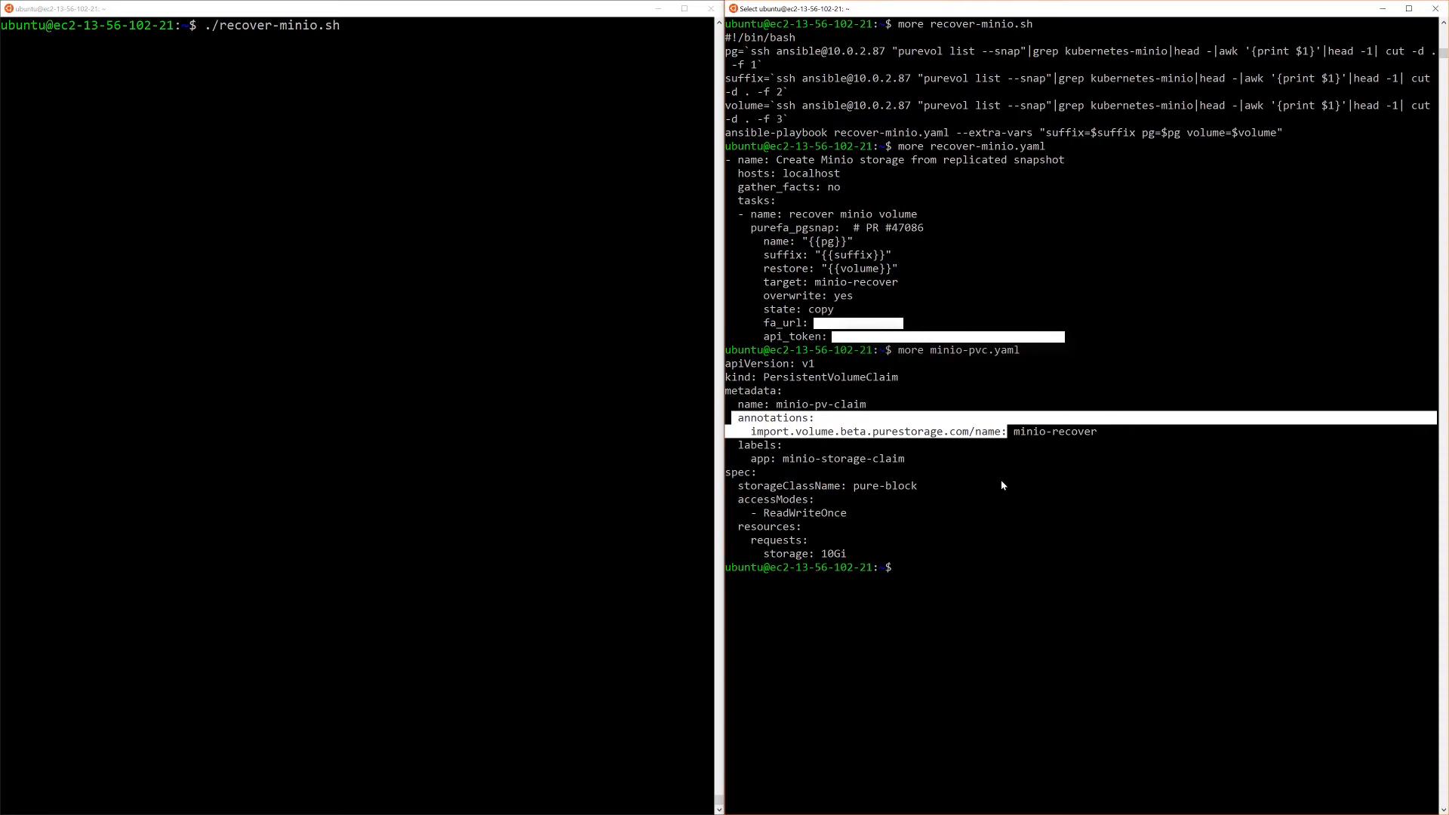
pyautogui.moveTo(1025, 427)
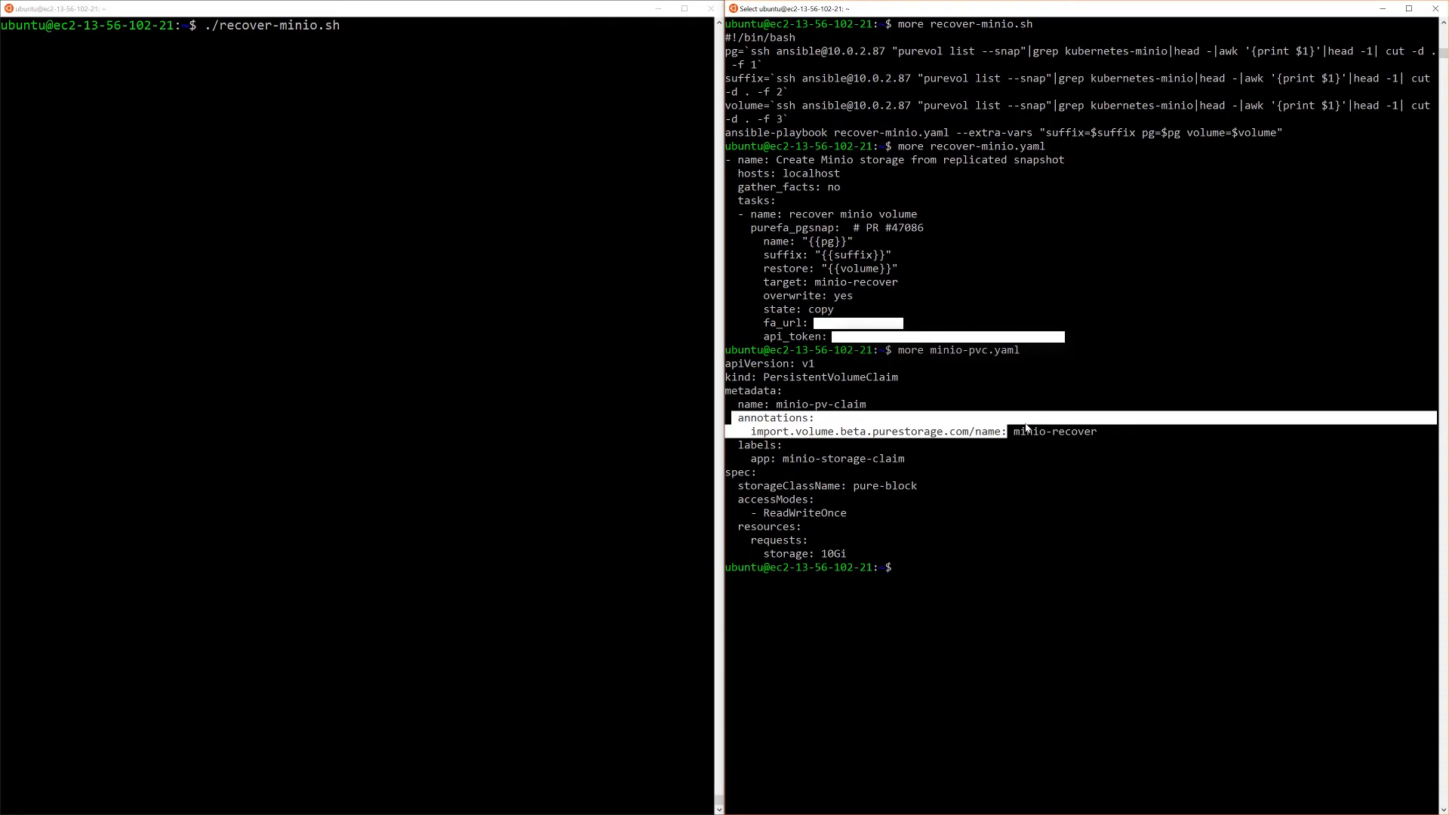
pyautogui.moveTo(440, 178)
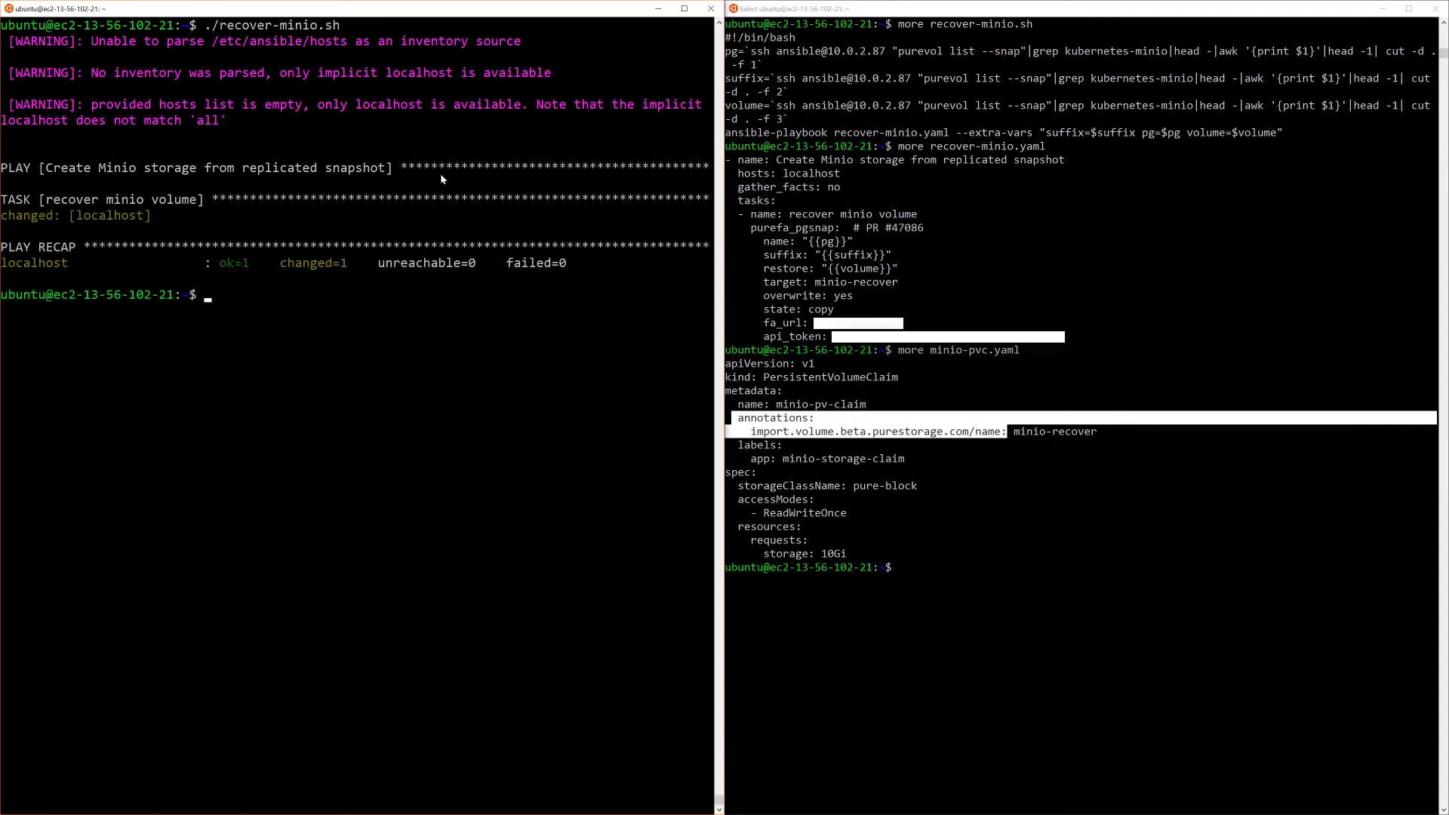
# Step: Create minio-pv-claim via 'kubectl create -f minio-pvc.yaml' and start the deployment command
pyautogui.write('kubectl create -')
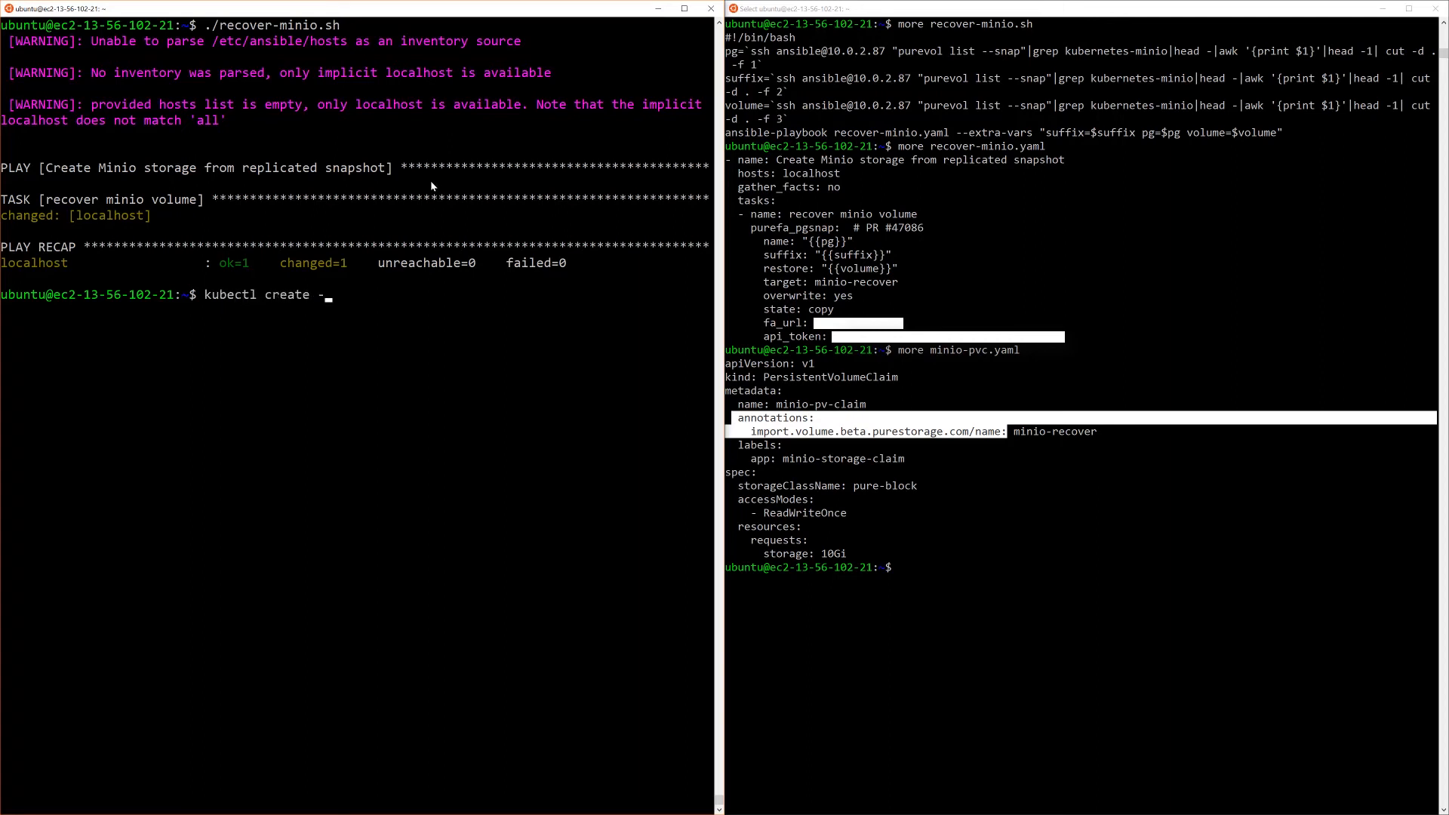
pyautogui.write('f min')
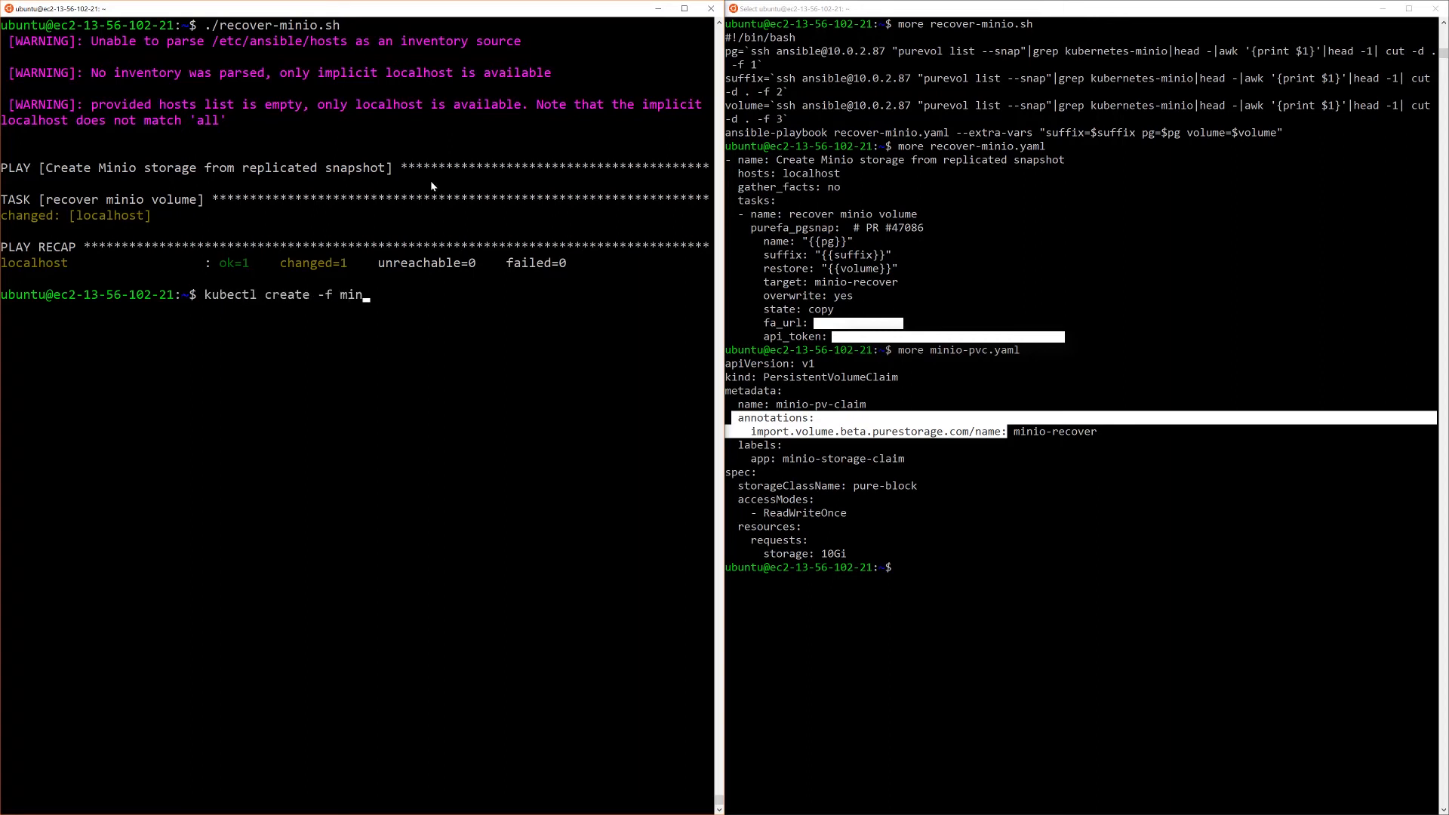
pyautogui.write('io-pvc.yaml')
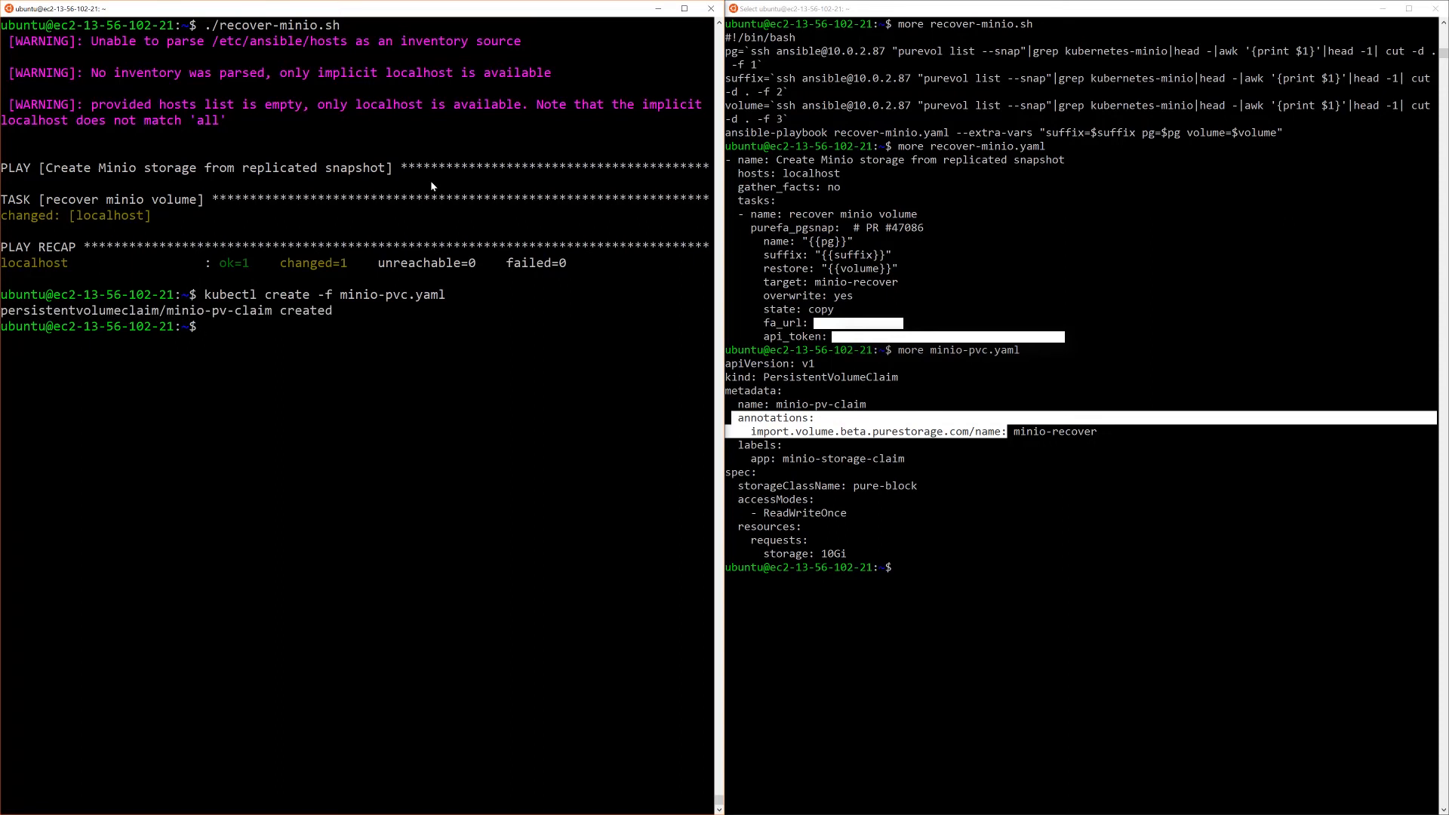
pyautogui.write('kubectl create -f minio-pvc.yaml')
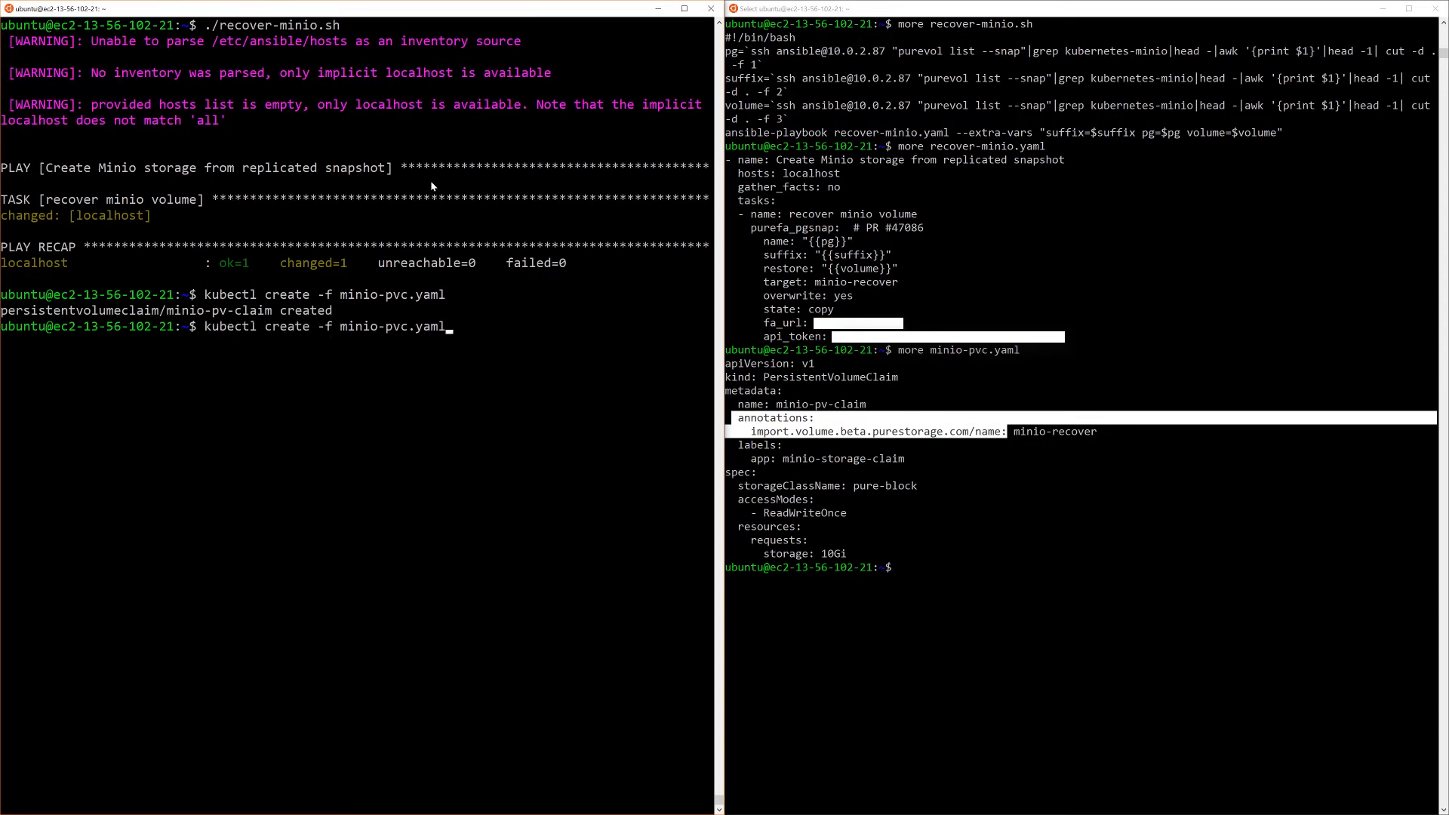
pyautogui.write('minio-depl')
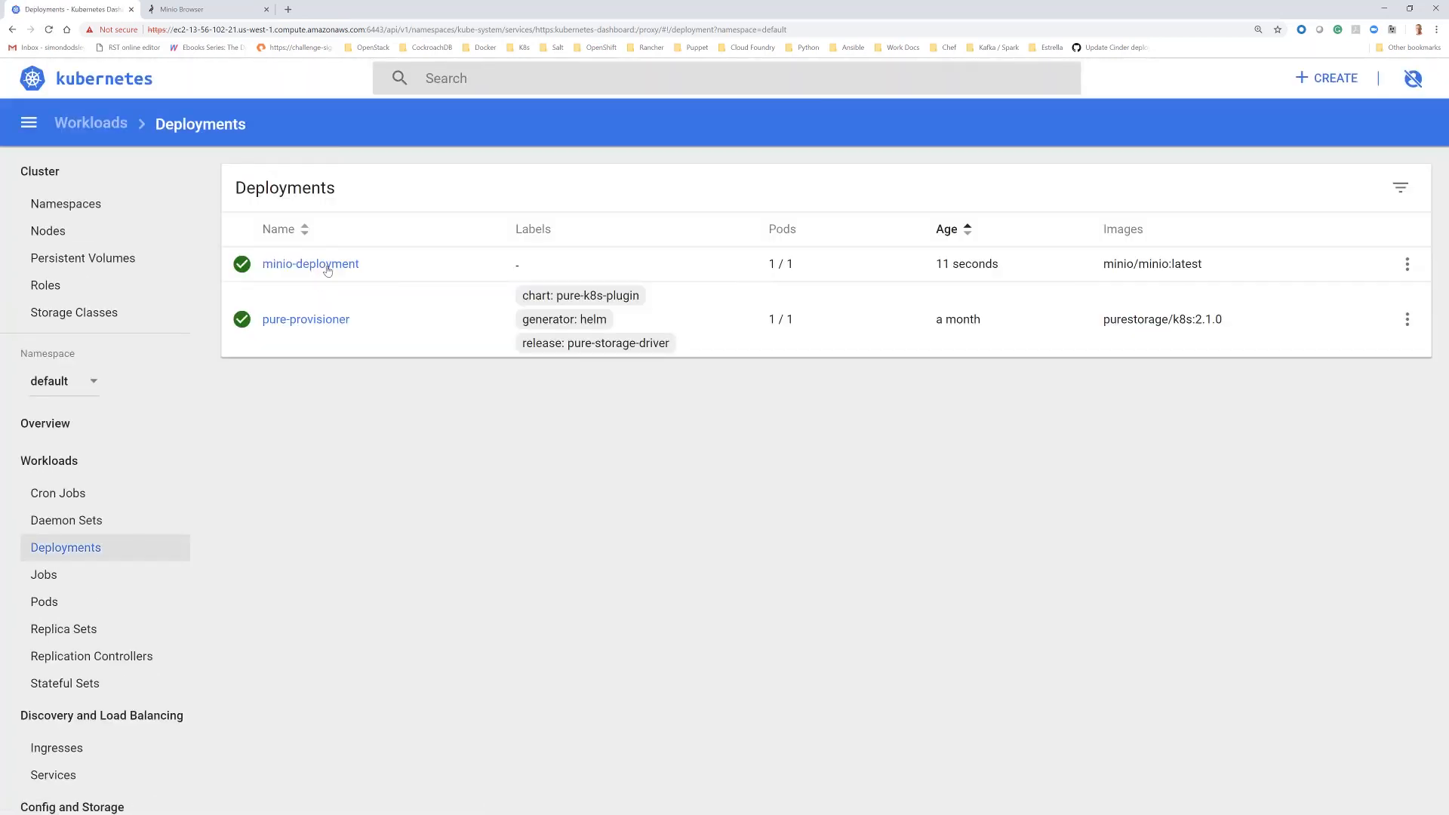
pyautogui.moveTo(539, 217)
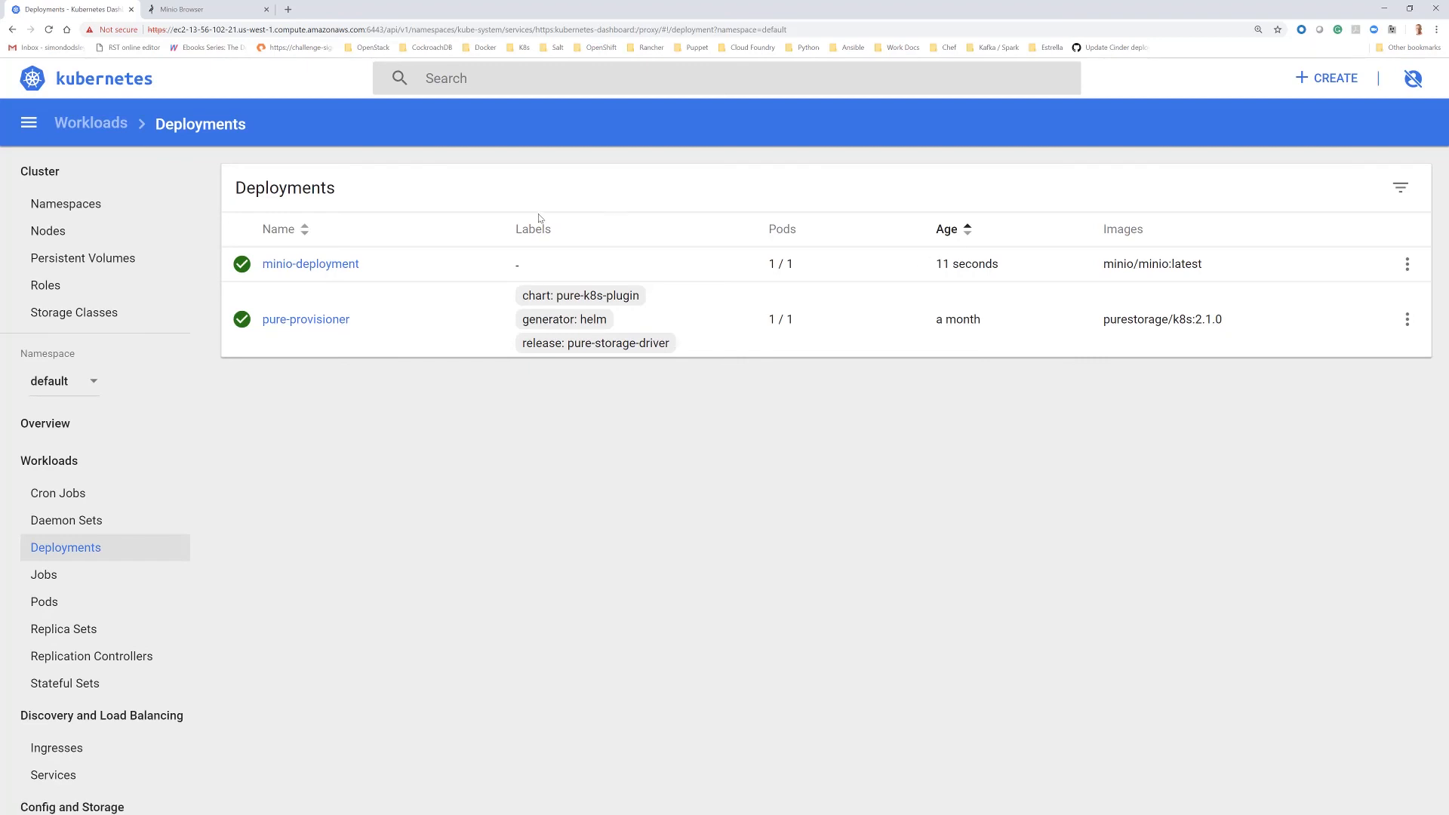
pyautogui.moveTo(308, 269)
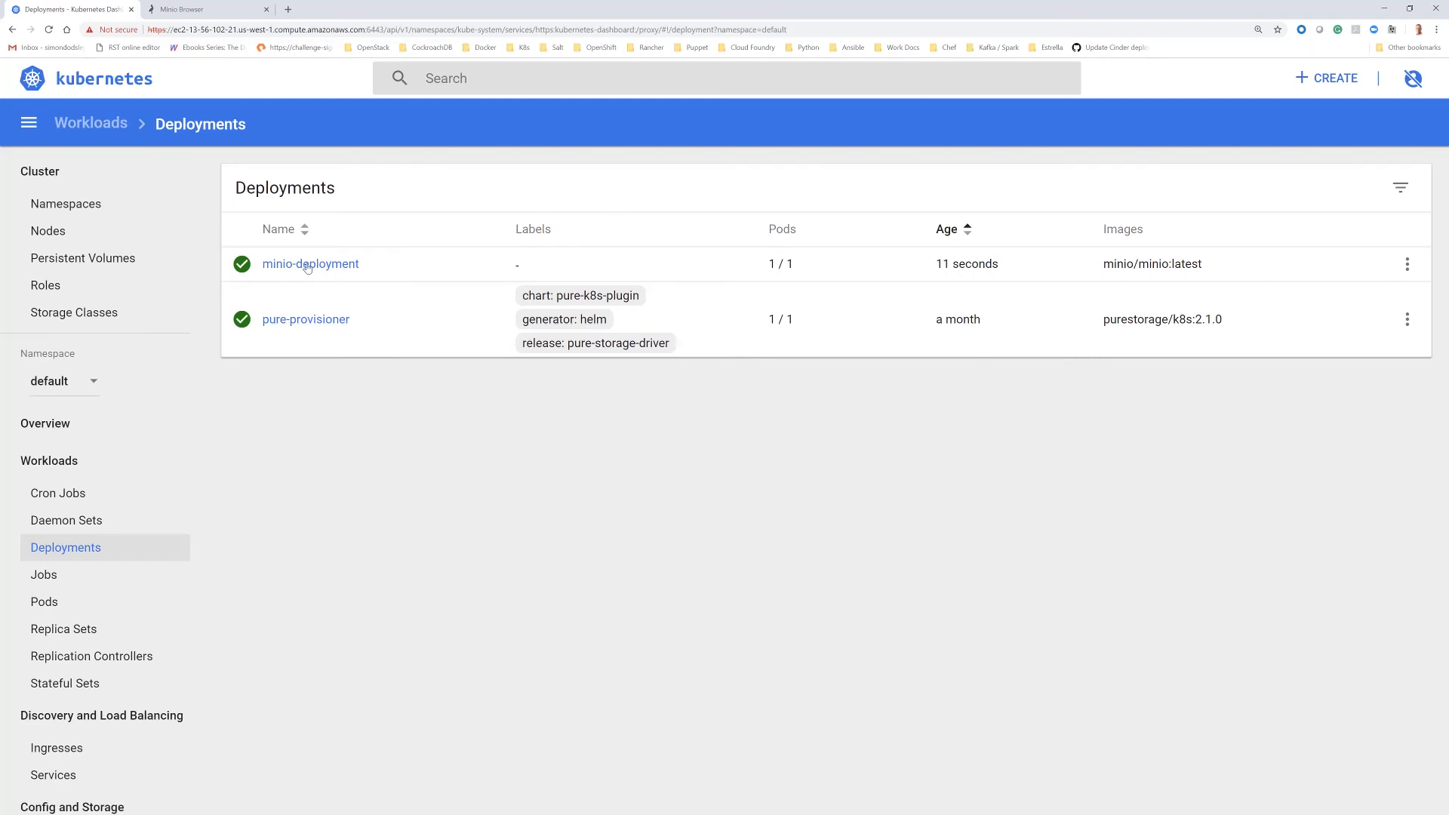
# Step: Confirm the minio pod uses bound minio-pv-claim, then view the drdemo bucket's three files
pyautogui.click(44, 601)
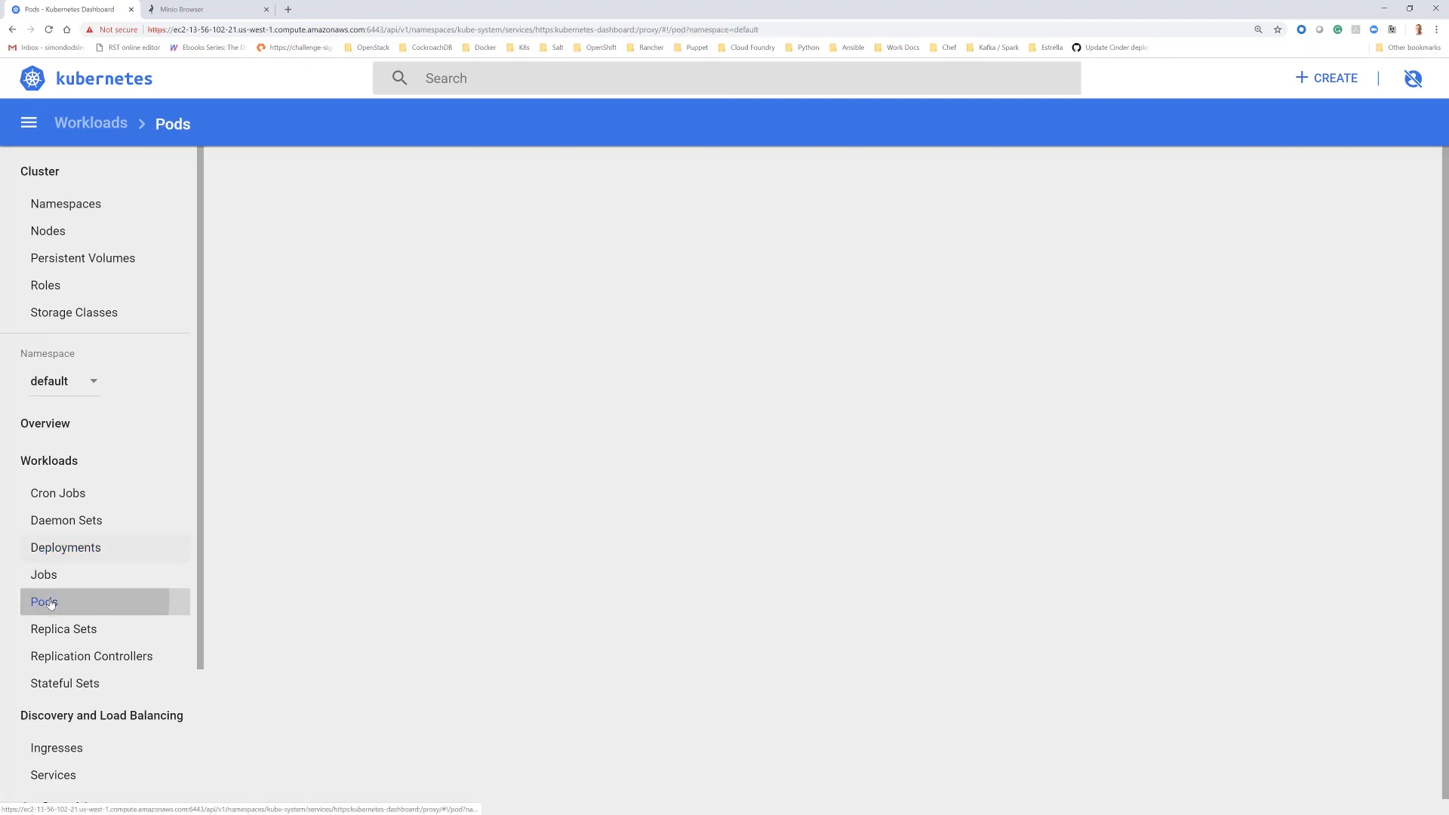
pyautogui.click(44, 602)
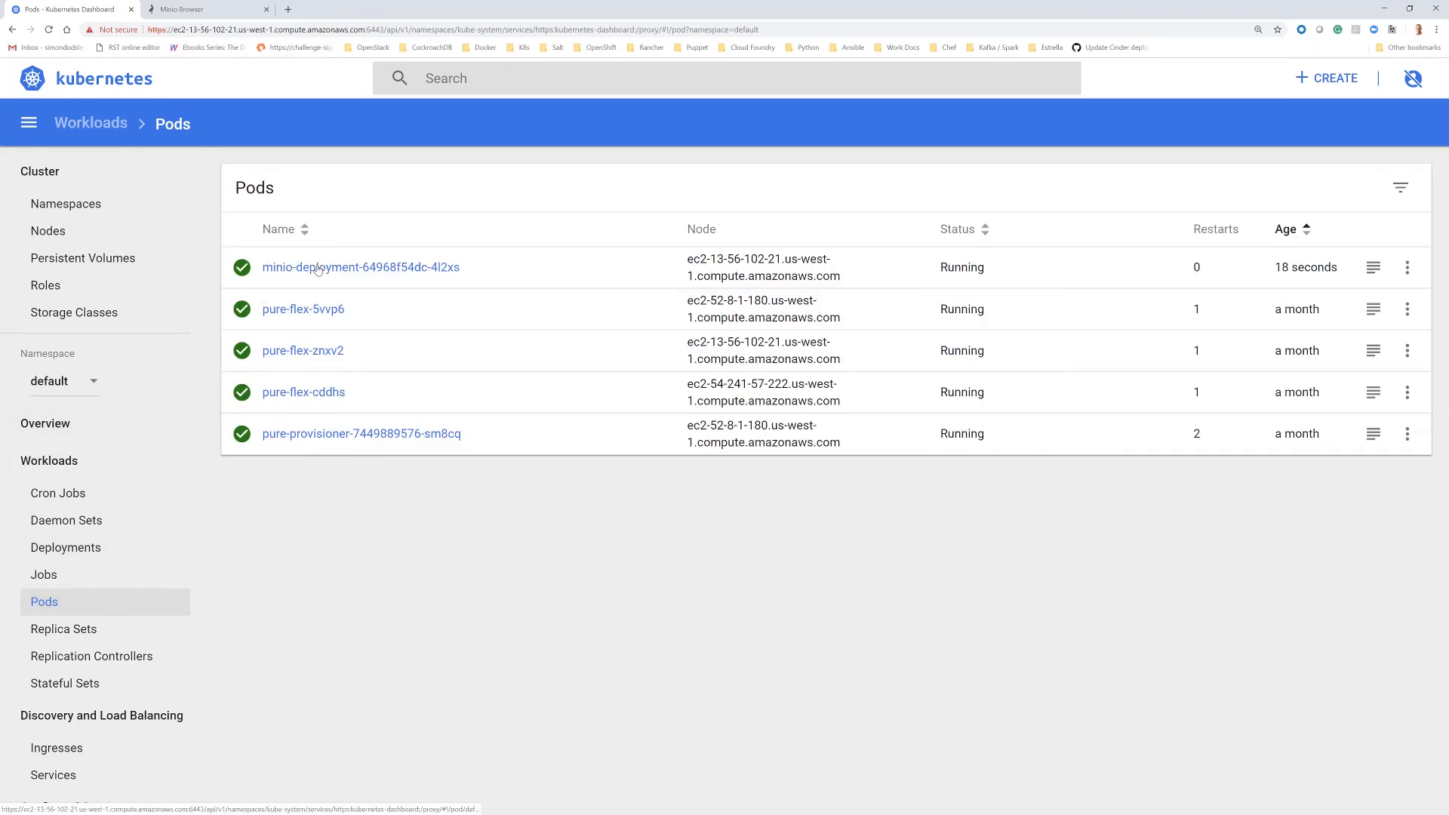
pyautogui.click(360, 267)
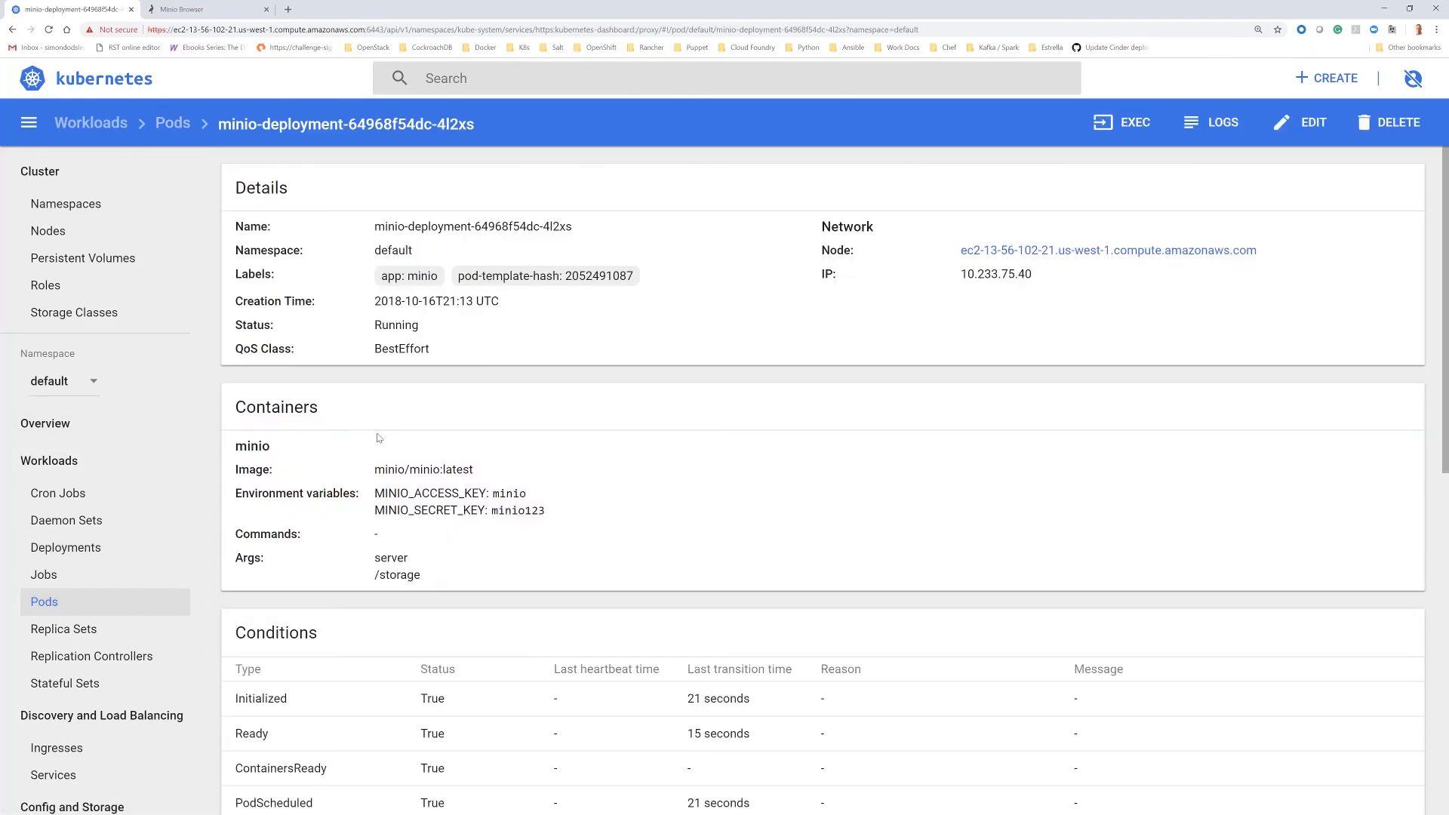
pyautogui.scroll(-3)
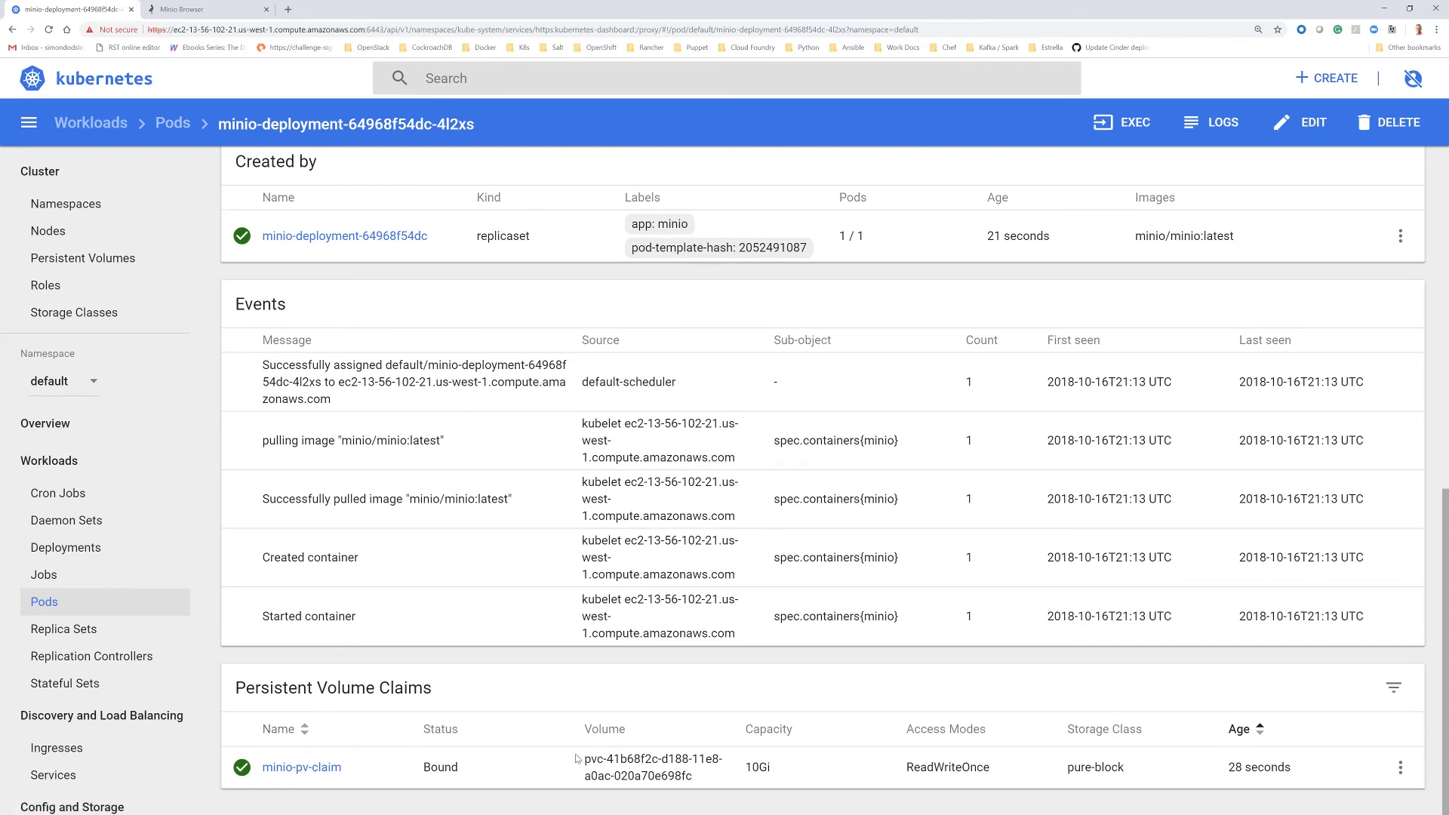
pyautogui.moveTo(583, 758); pyautogui.dragTo(702, 775)
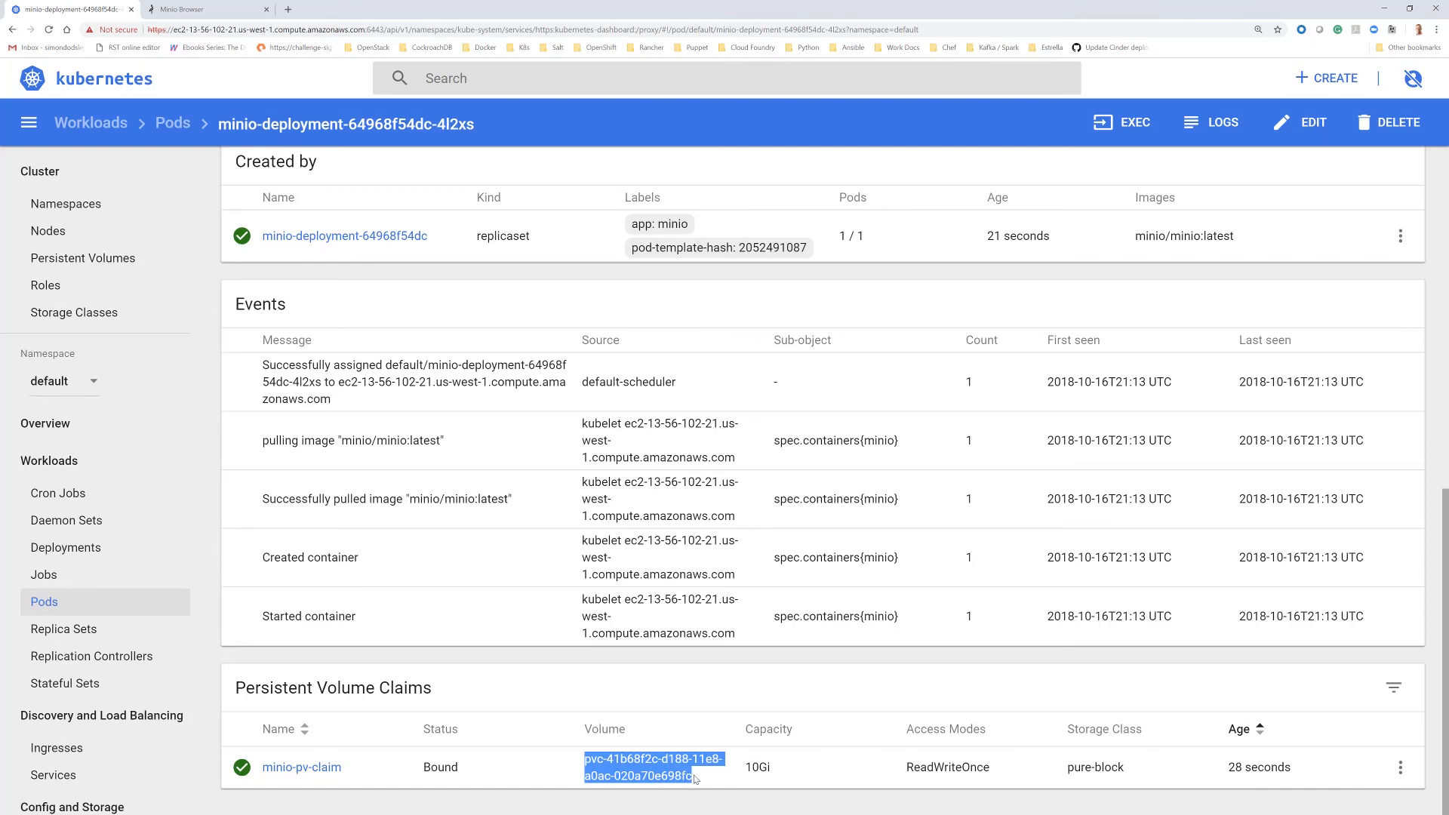
pyautogui.moveTo(598, 636)
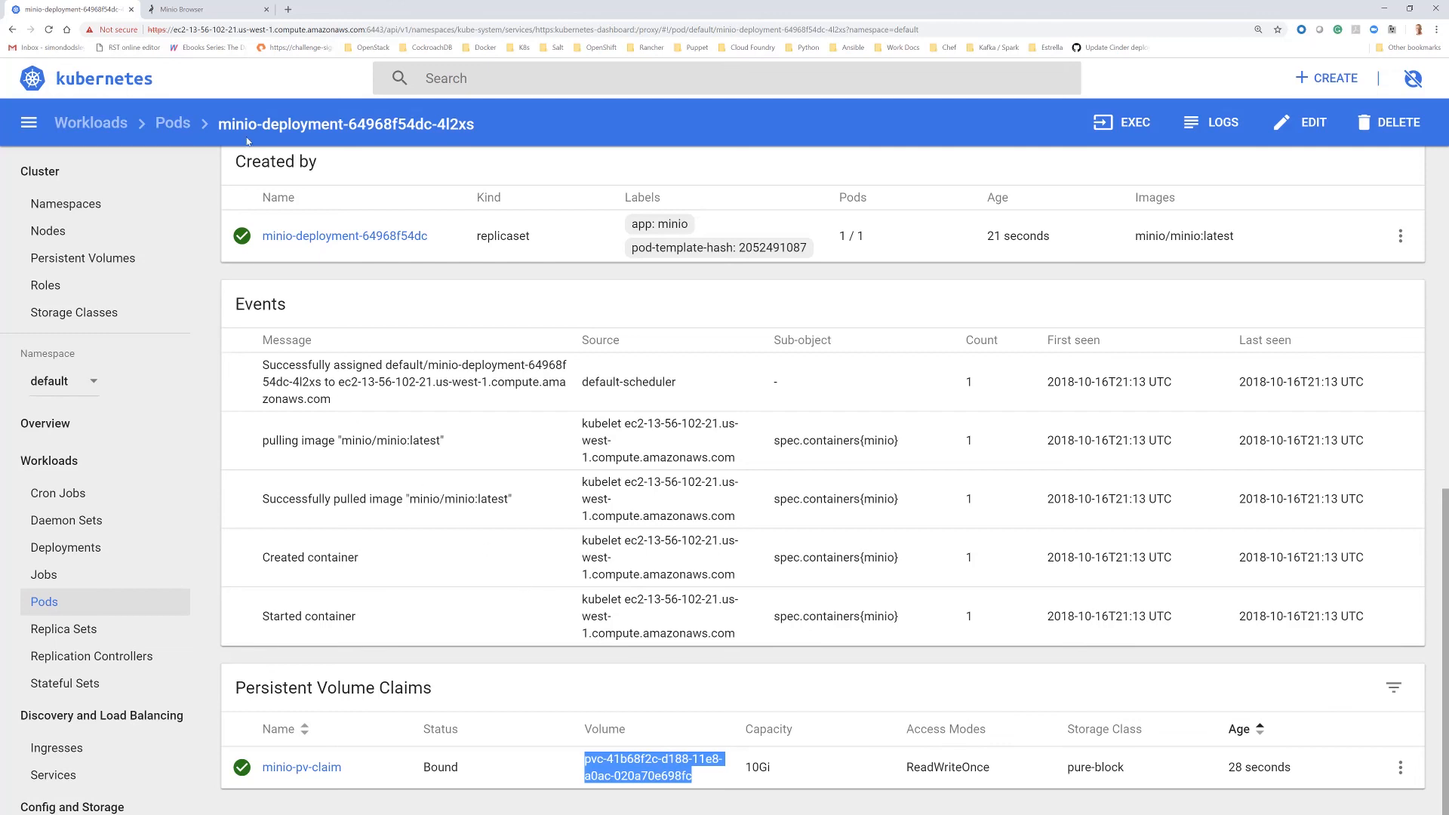
pyautogui.click(201, 9)
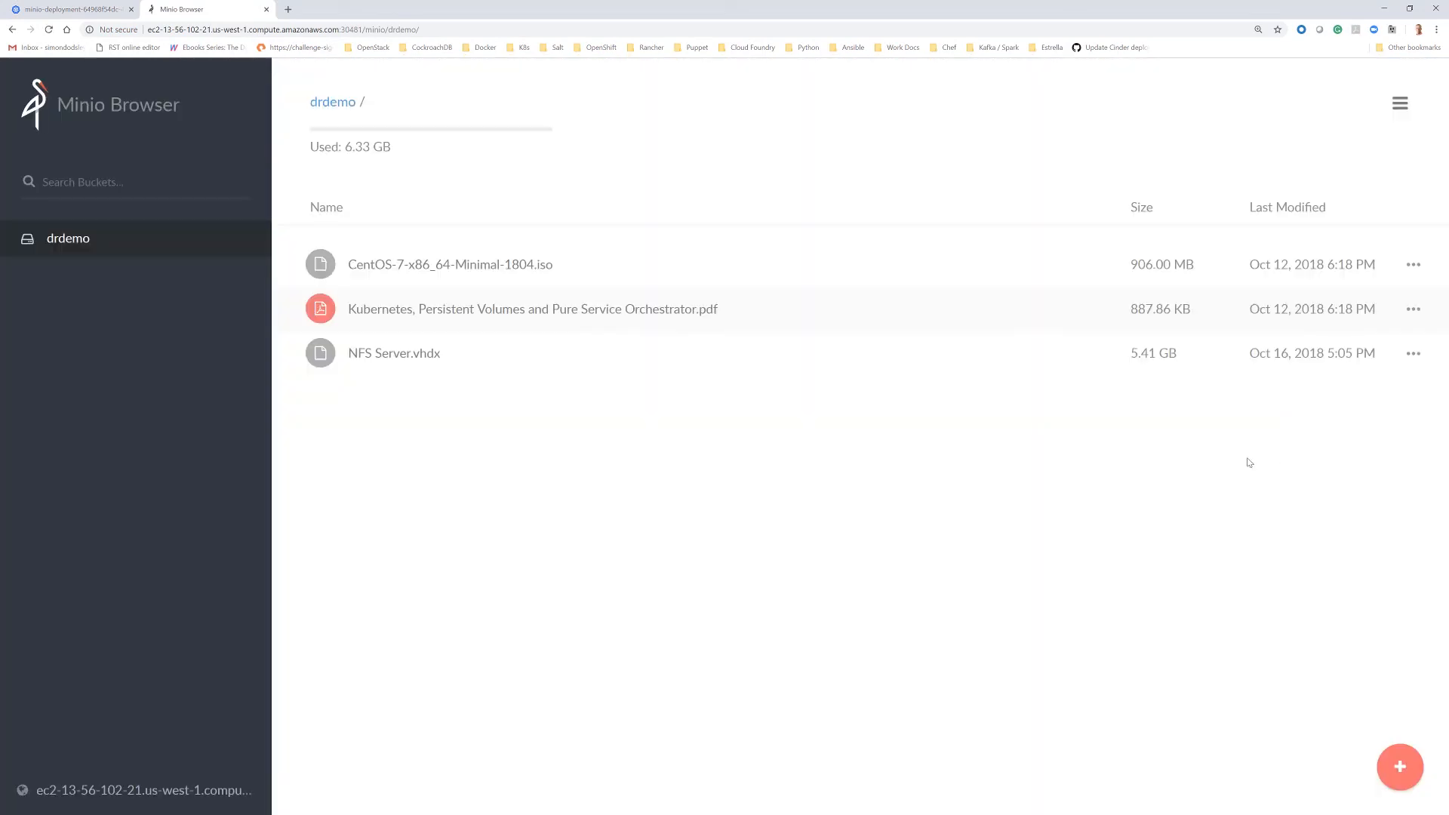
pyautogui.moveTo(958, 436)
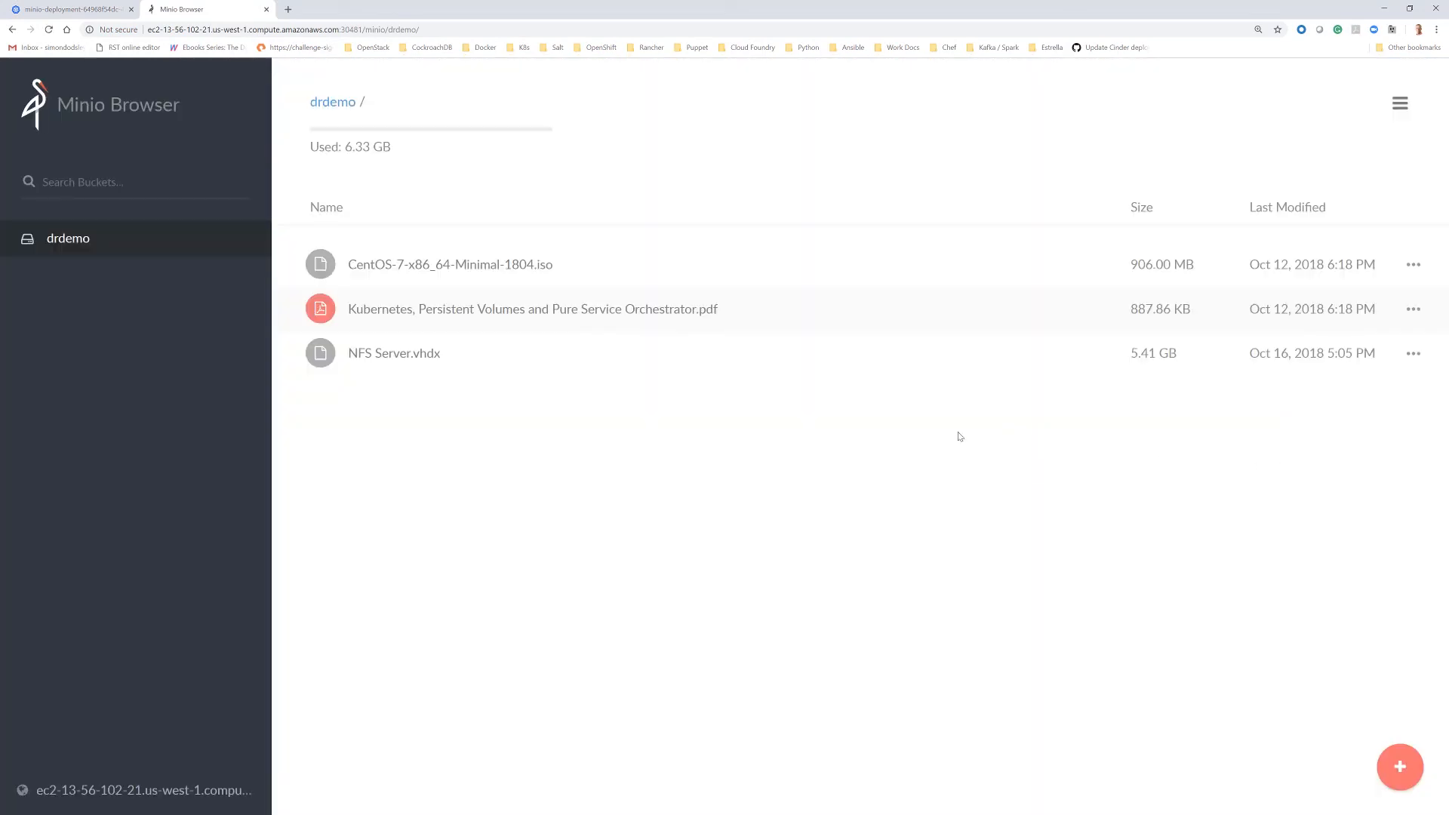